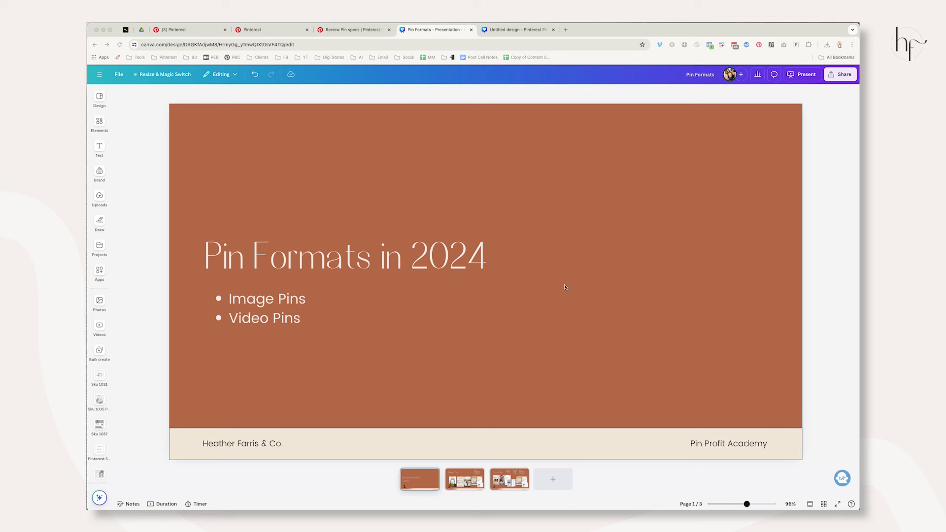
Go to the Image Pins slide, then bring up the Pinterest Testing Grounds board.
{"action": "left_click", "coordinate": [465, 479]}
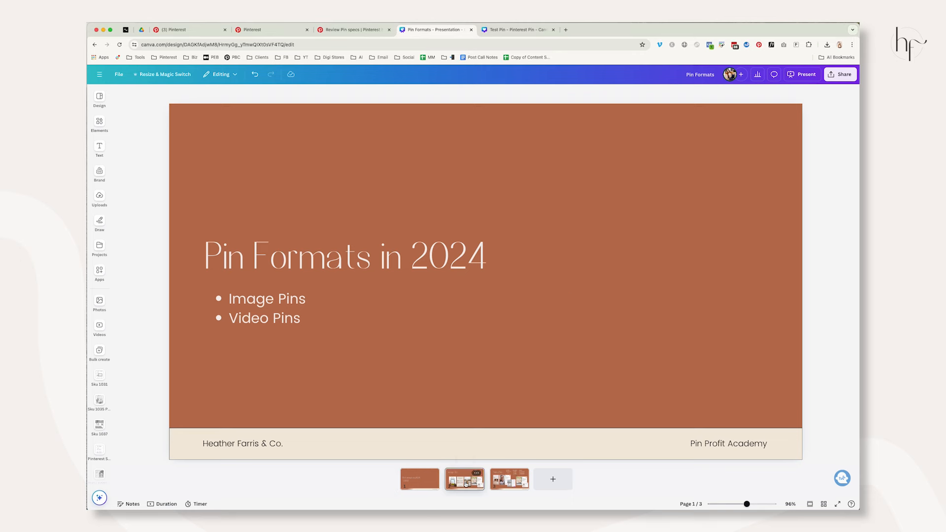
{"action": "left_click", "coordinate": [465, 478]}
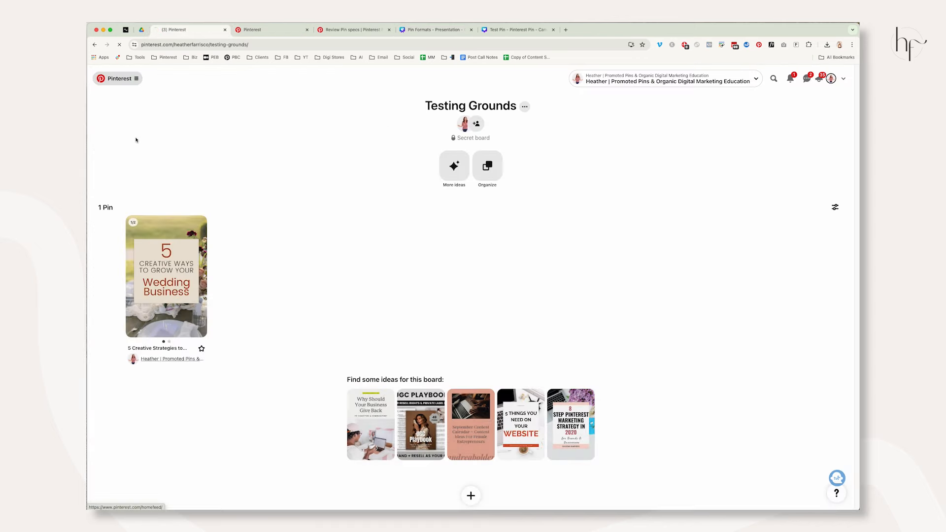
Go to the Pinterest home feed and scroll down through the suggested pins.
{"action": "left_click", "coordinate": [102, 78]}
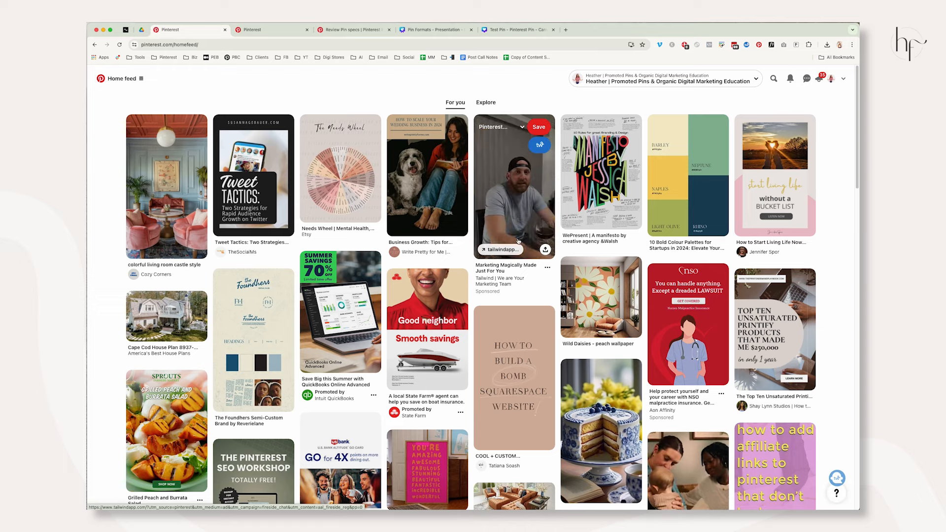
{"action": "mouse_move", "coordinate": [832, 203]}
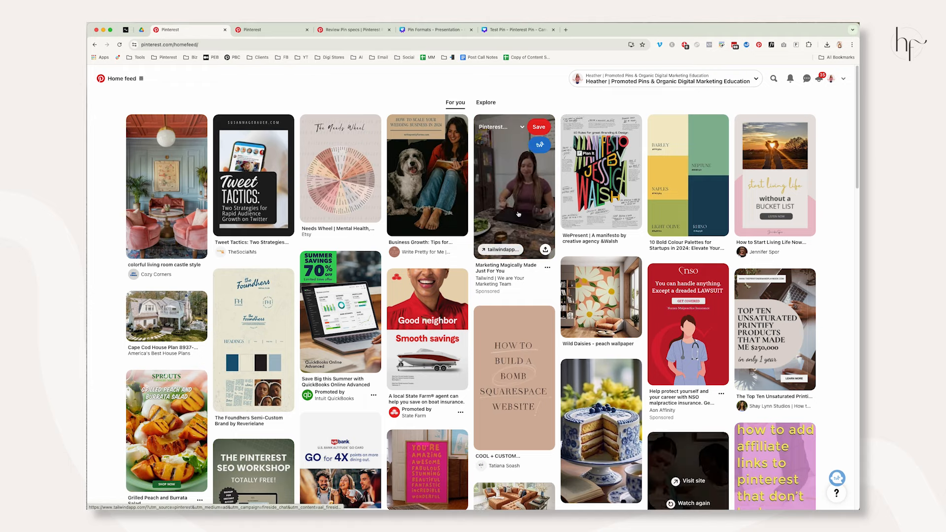
{"action": "scroll", "scroll_direction": "down", "scroll_amount": 3}
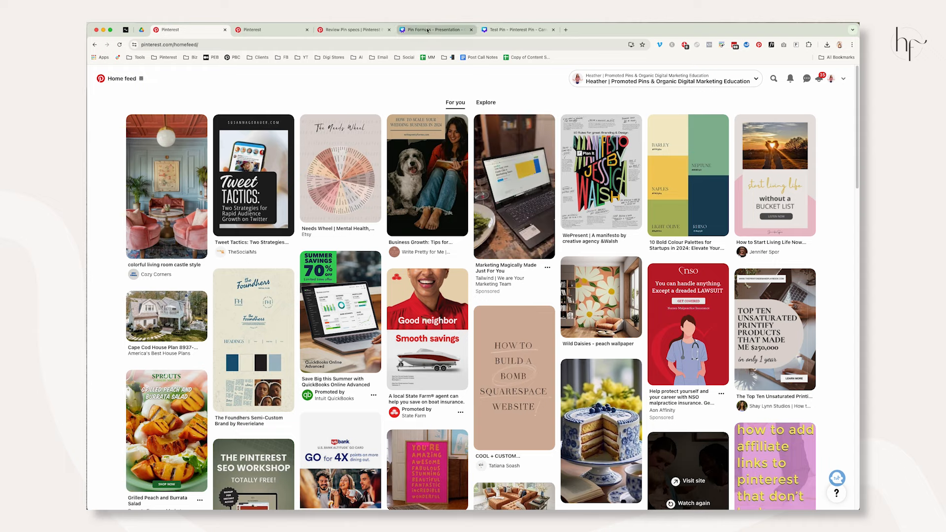
Review the Image Pins slide's sizes 1000x1000, 1000x1500 and 1080x1920 and its example pins.
{"action": "left_click", "coordinate": [435, 29]}
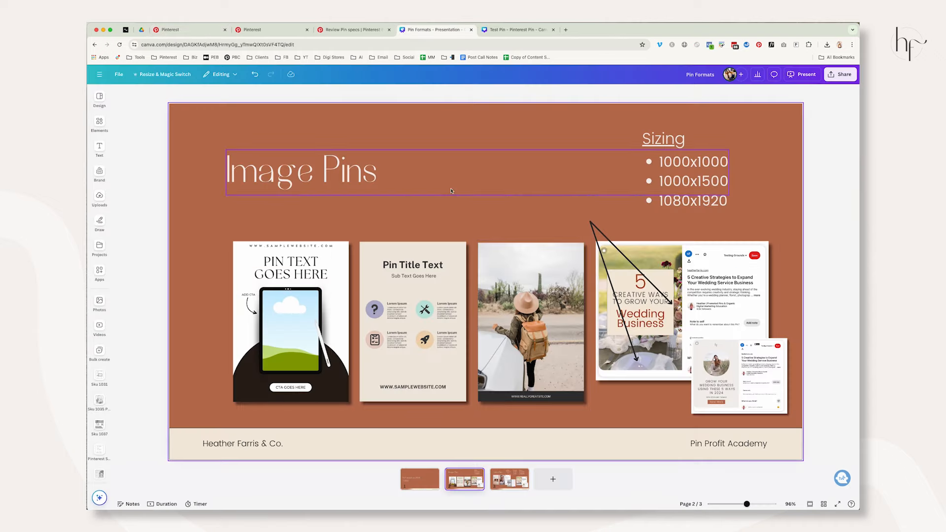
{"action": "left_click", "coordinate": [693, 181]}
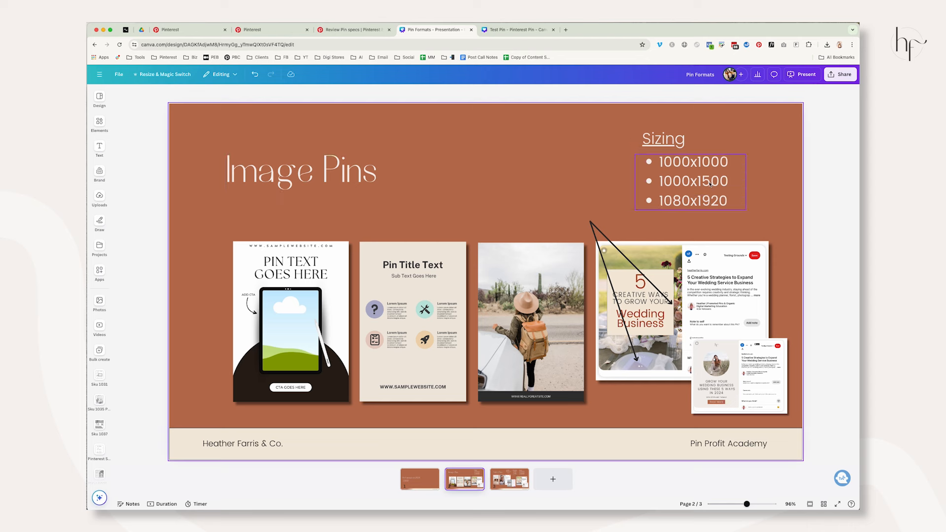
{"action": "left_click", "coordinate": [814, 297]}
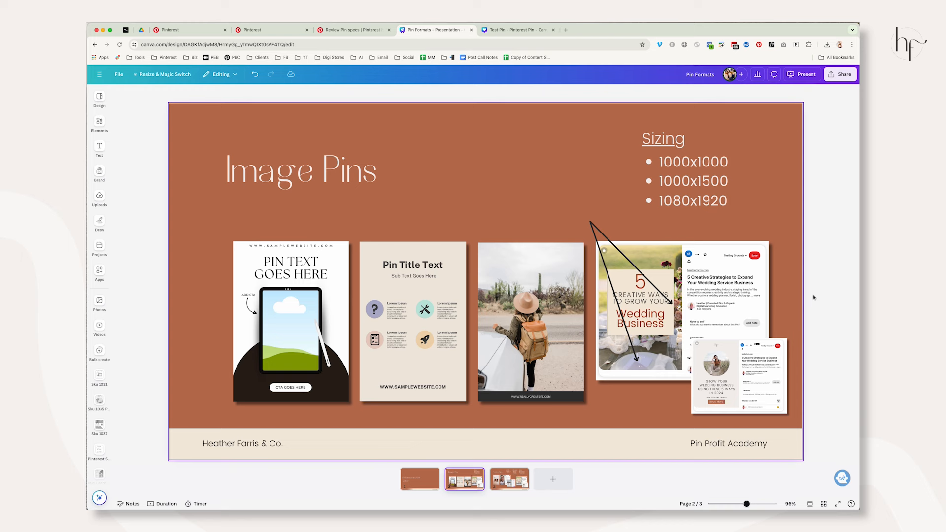
{"action": "left_click", "coordinate": [413, 322]}
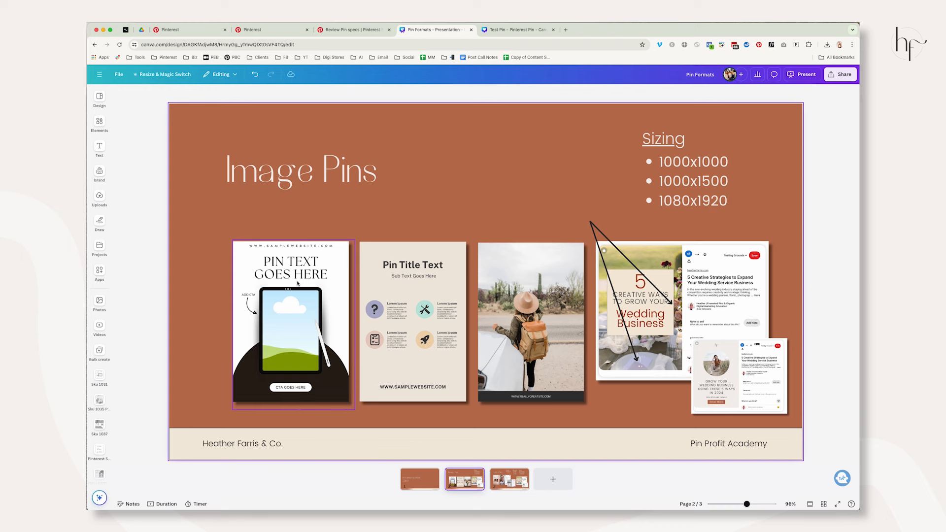
{"action": "mouse_move", "coordinate": [314, 331]}
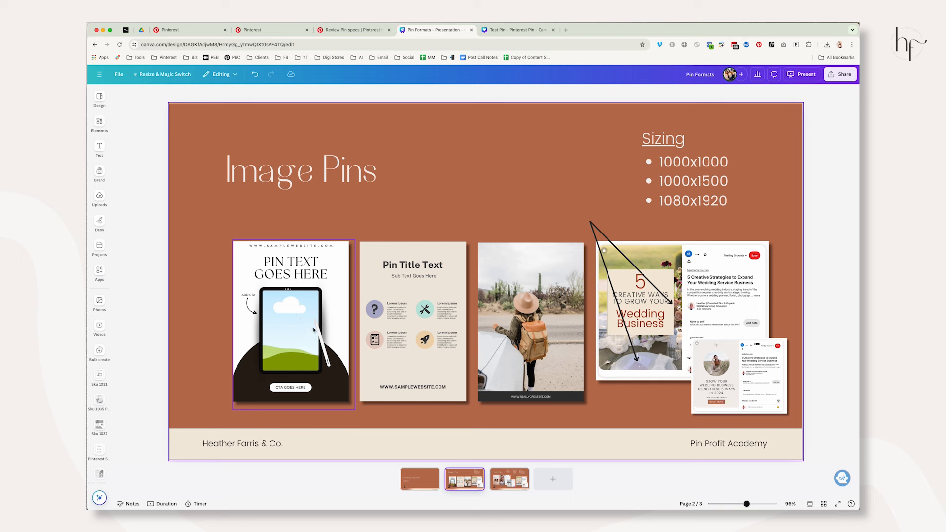
{"action": "mouse_move", "coordinate": [302, 389]}
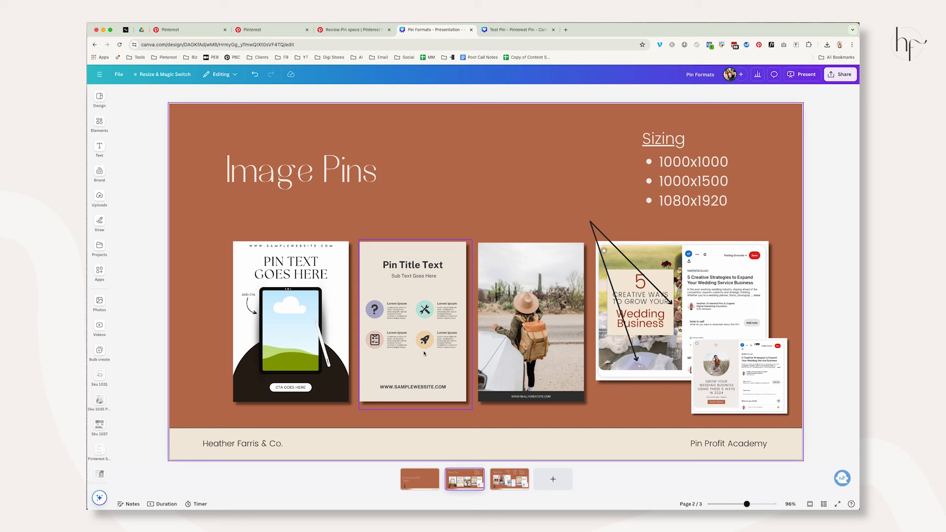
{"action": "mouse_move", "coordinate": [398, 341]}
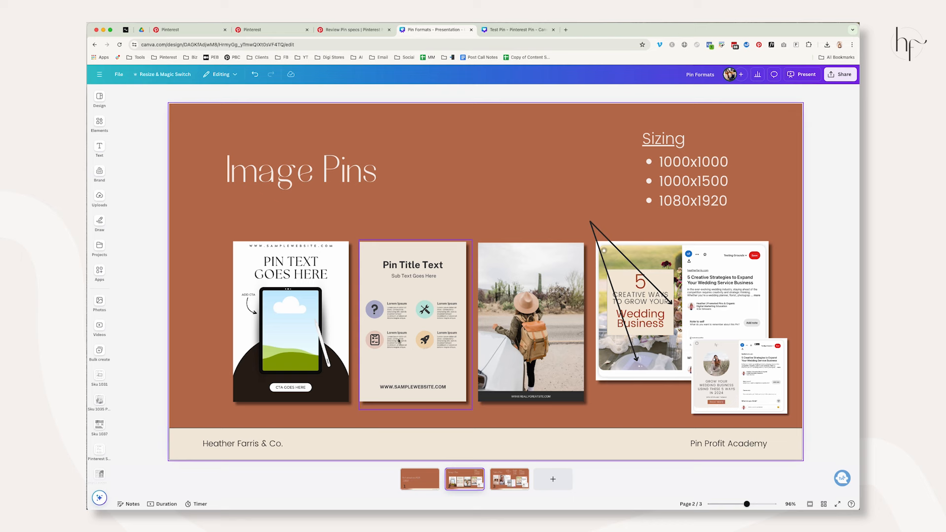
{"action": "mouse_move", "coordinate": [426, 349]}
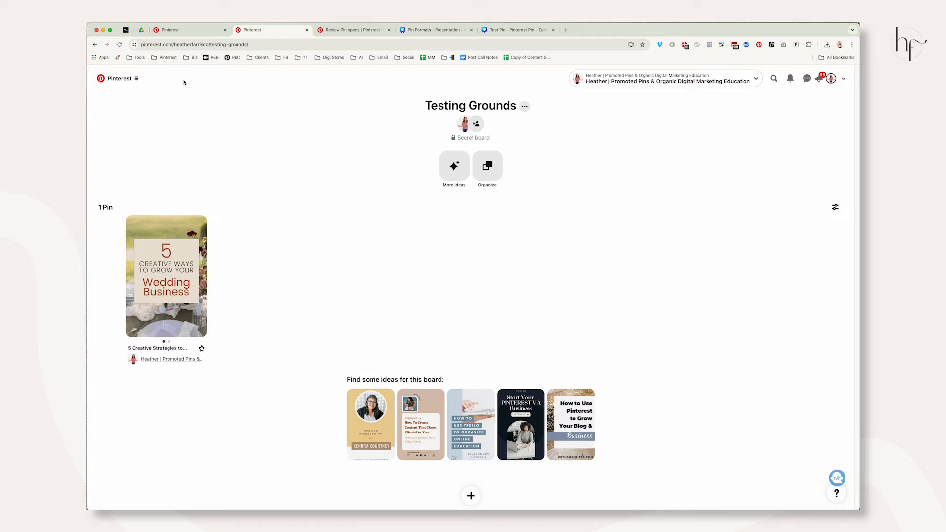
Scroll the Pinterest home feed, then go back to the Pin Formats Image Pins slide.
{"action": "left_click", "coordinate": [100, 78]}
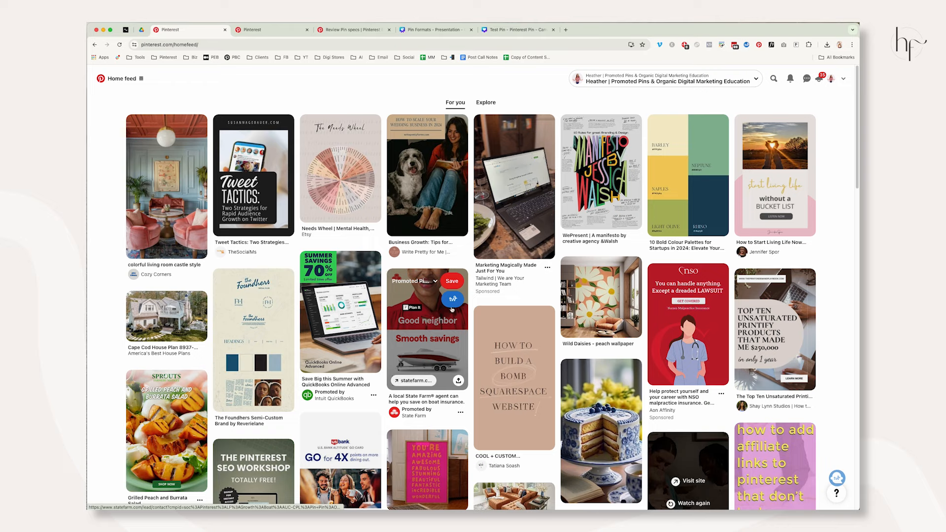
{"action": "scroll", "scroll_direction": "down", "scroll_amount": 3}
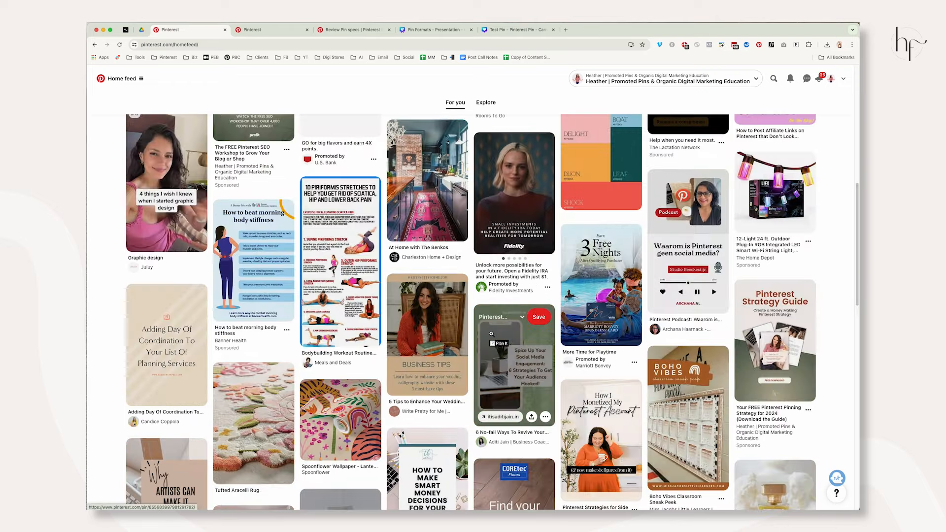
{"action": "scroll", "scroll_direction": "down", "scroll_amount": 3}
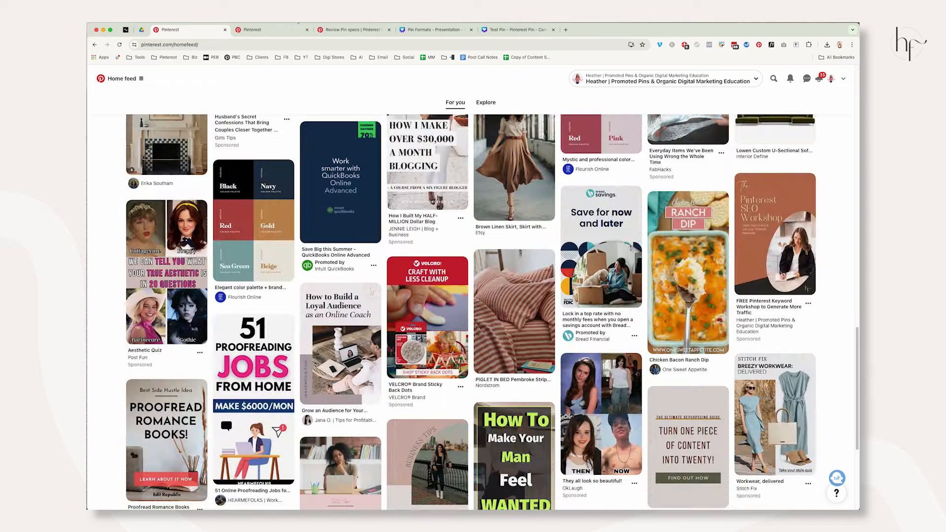
{"action": "left_click", "coordinate": [434, 29]}
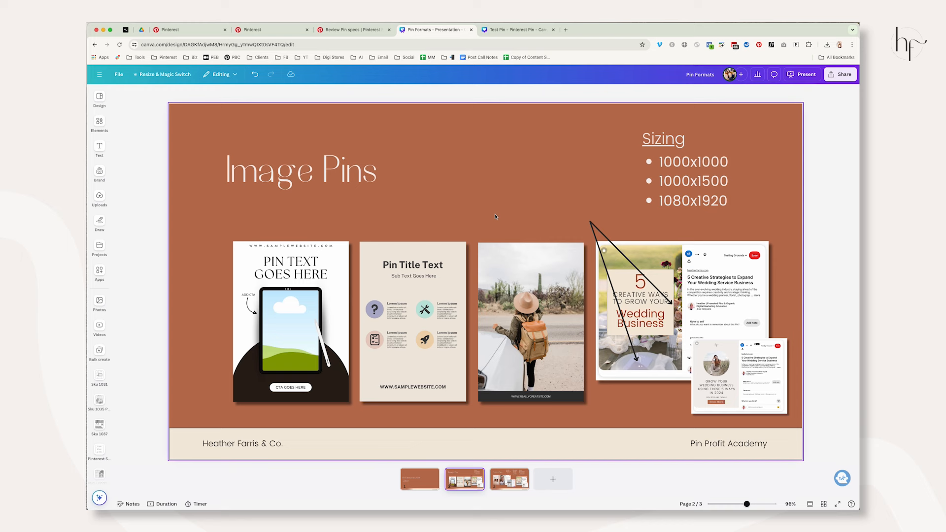
{"action": "left_click", "coordinate": [292, 322]}
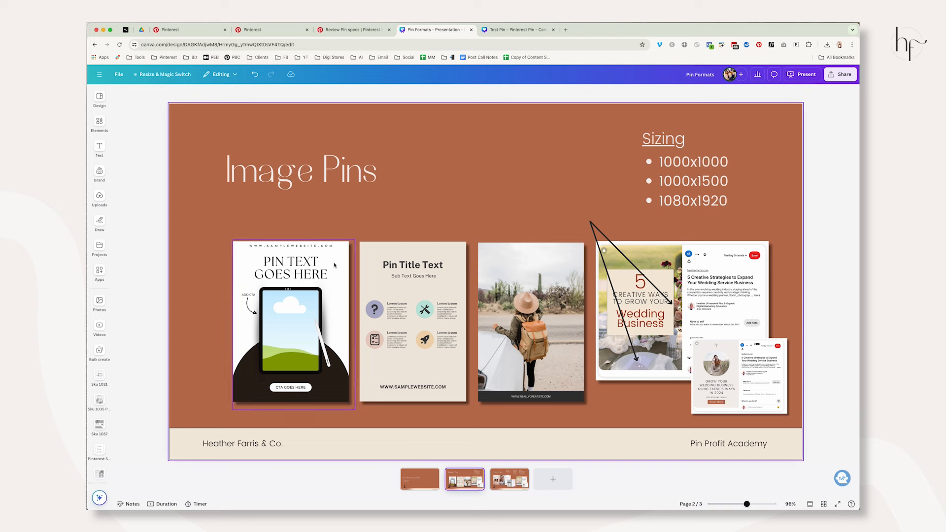
{"action": "mouse_move", "coordinate": [296, 309]}
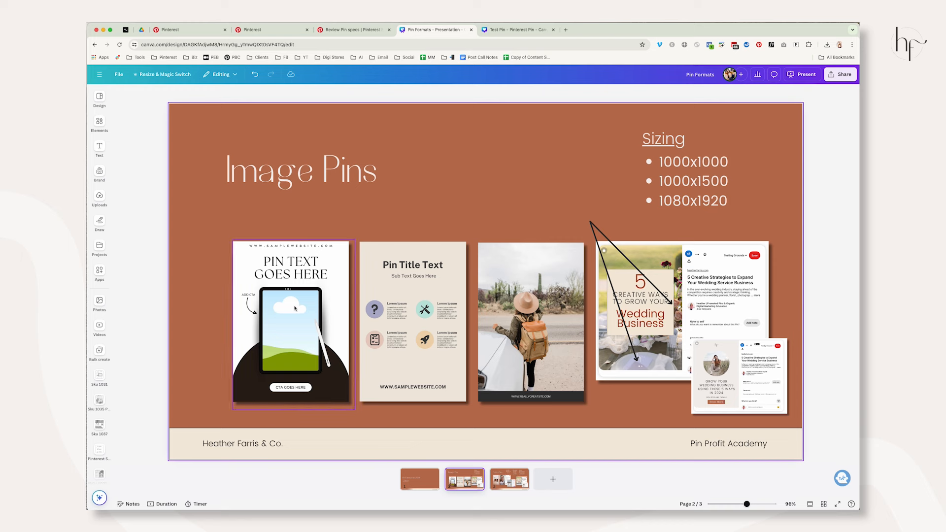
{"action": "left_click", "coordinate": [413, 326]}
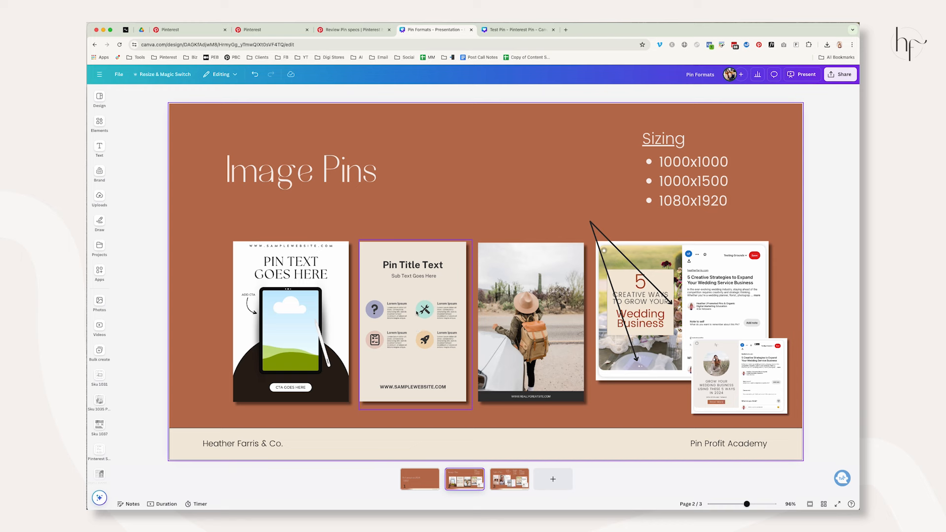
{"action": "left_click", "coordinate": [531, 323]}
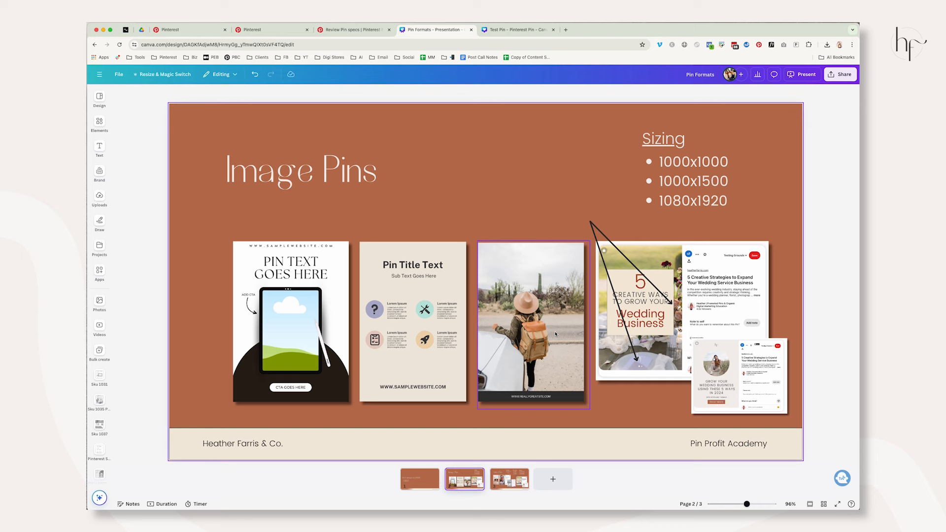
{"action": "mouse_move", "coordinate": [522, 343]}
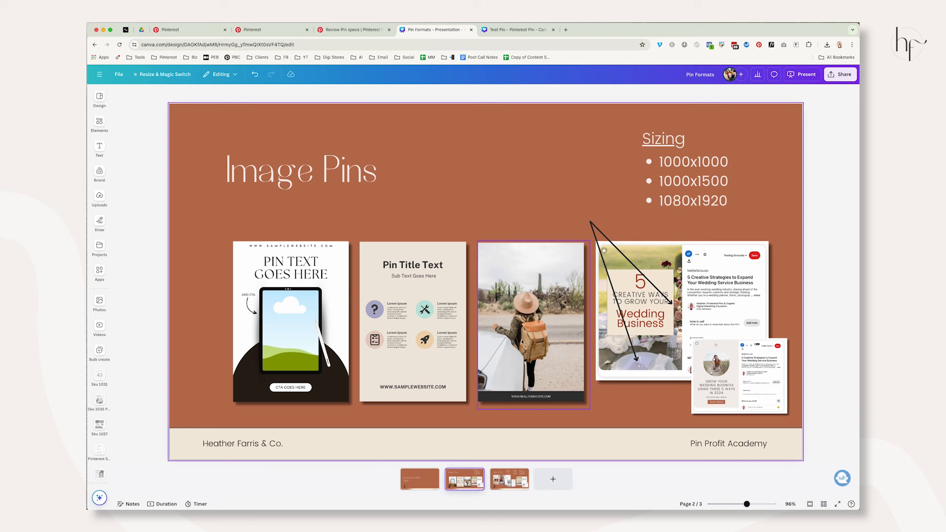
{"action": "mouse_move", "coordinate": [541, 354]}
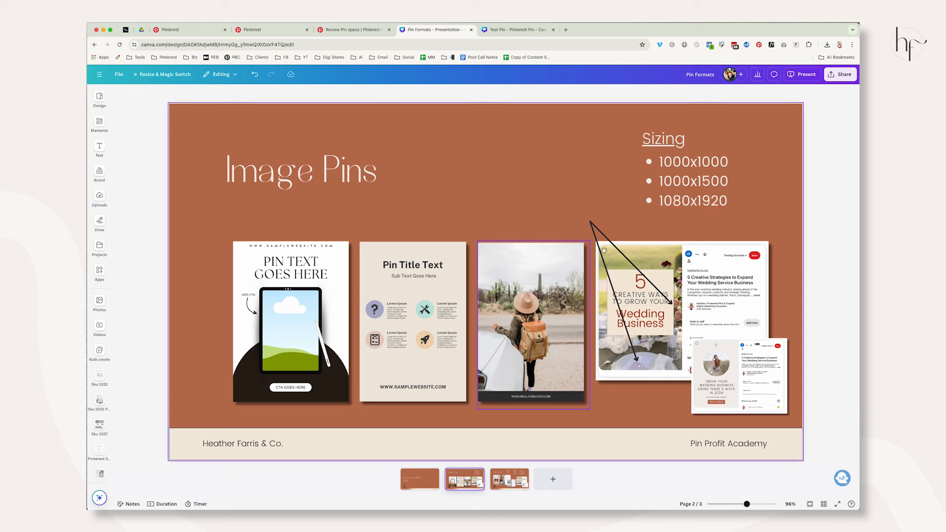
{"action": "mouse_move", "coordinate": [567, 336]}
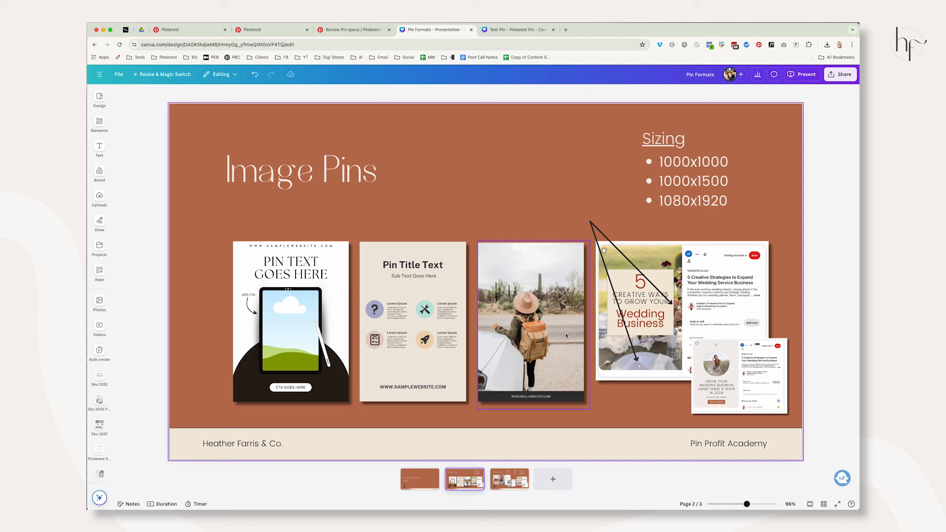
{"action": "mouse_move", "coordinate": [525, 344]}
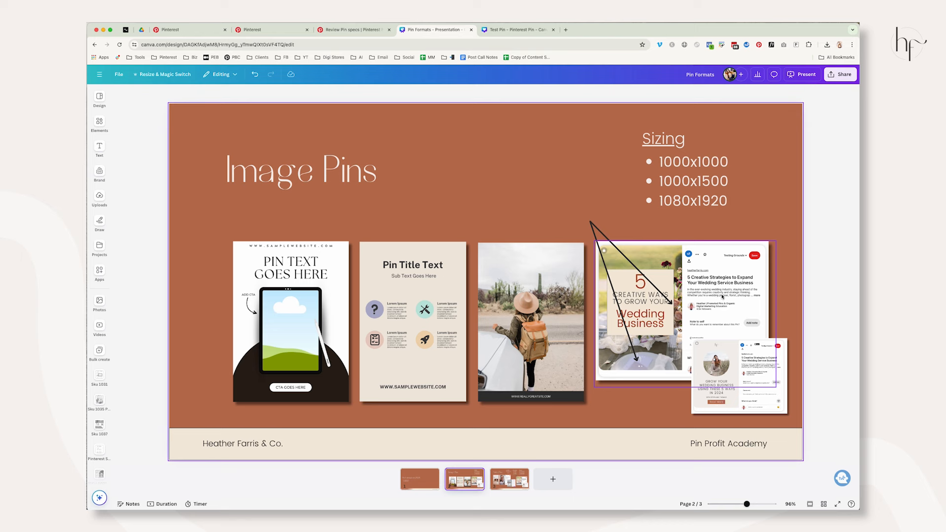
{"action": "mouse_move", "coordinate": [724, 303]}
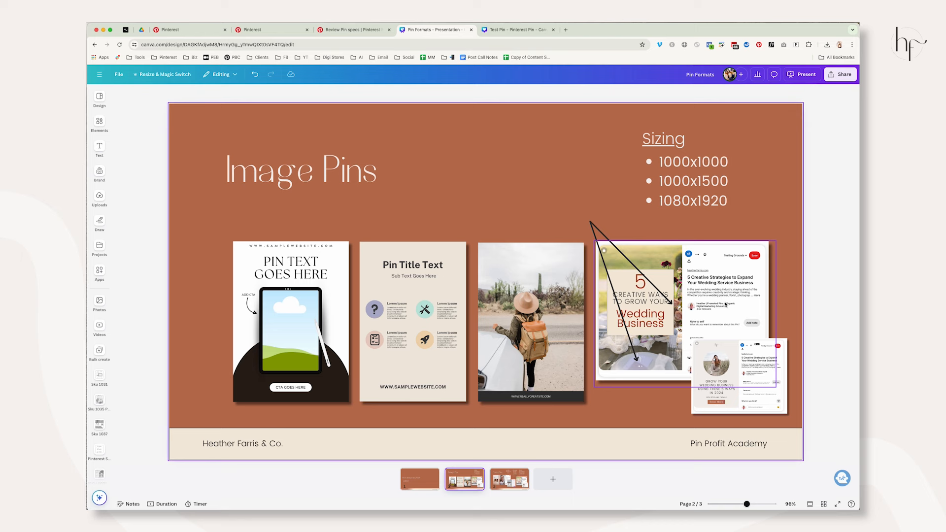
{"action": "left_click", "coordinate": [301, 171]}
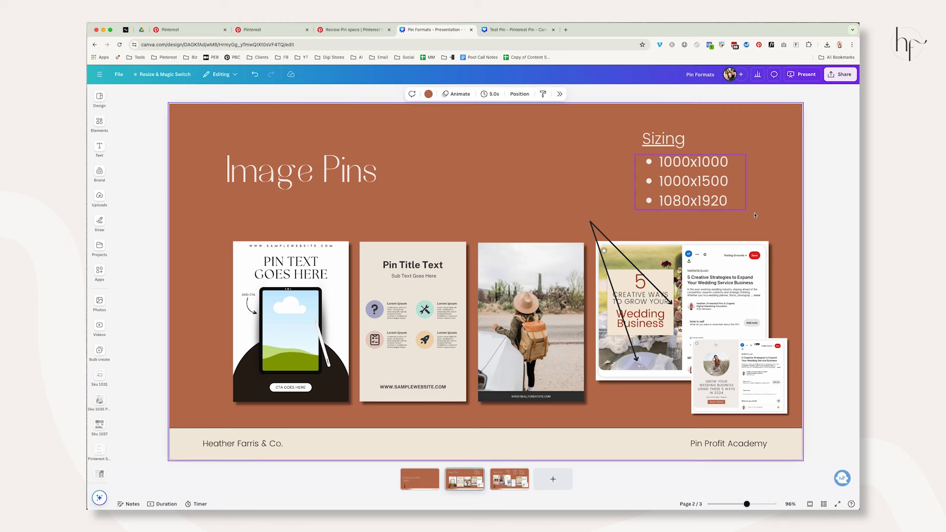
{"action": "left_click", "coordinate": [819, 229]}
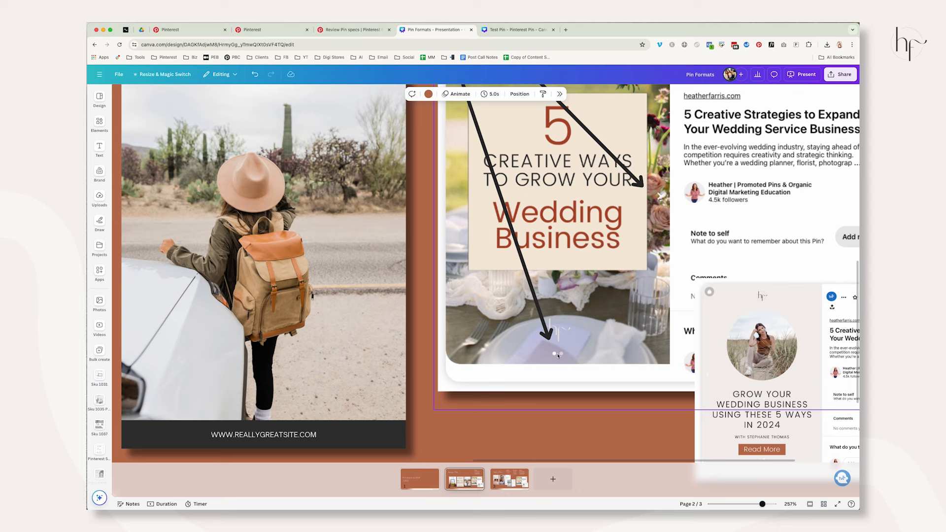
{"action": "mouse_move", "coordinate": [554, 277]}
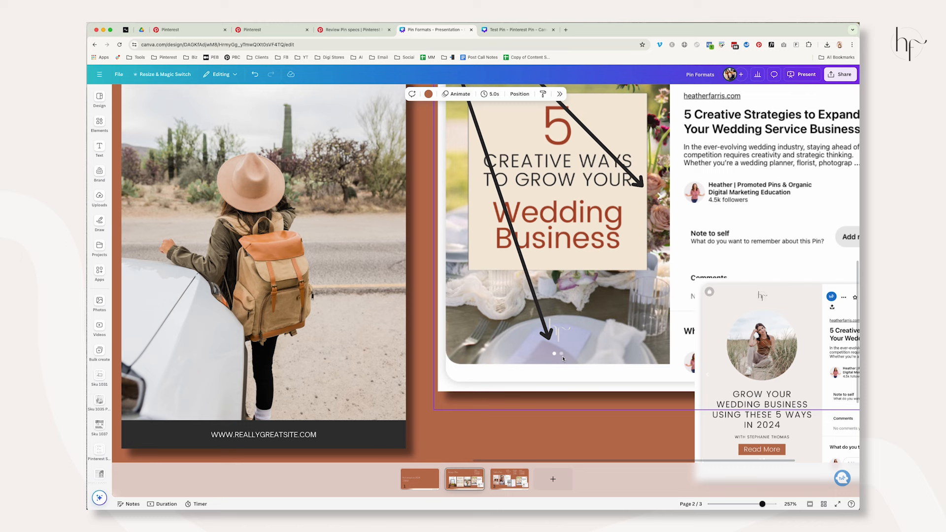
{"action": "mouse_move", "coordinate": [742, 328]}
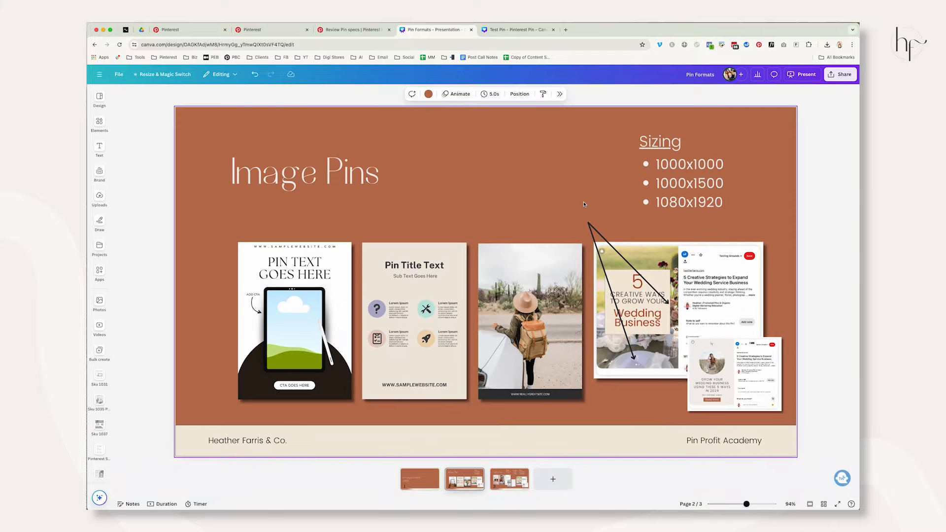
Scroll the Pinterest home feed to promoted pins like the Fidelity Investments carousel ad.
{"action": "left_click", "coordinate": [189, 30]}
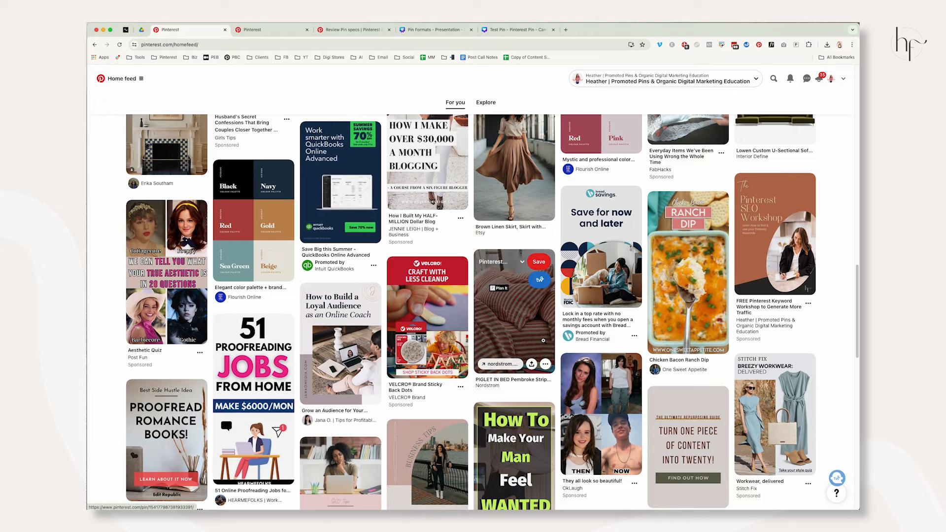
{"action": "scroll", "scroll_direction": "up", "scroll_amount": 3}
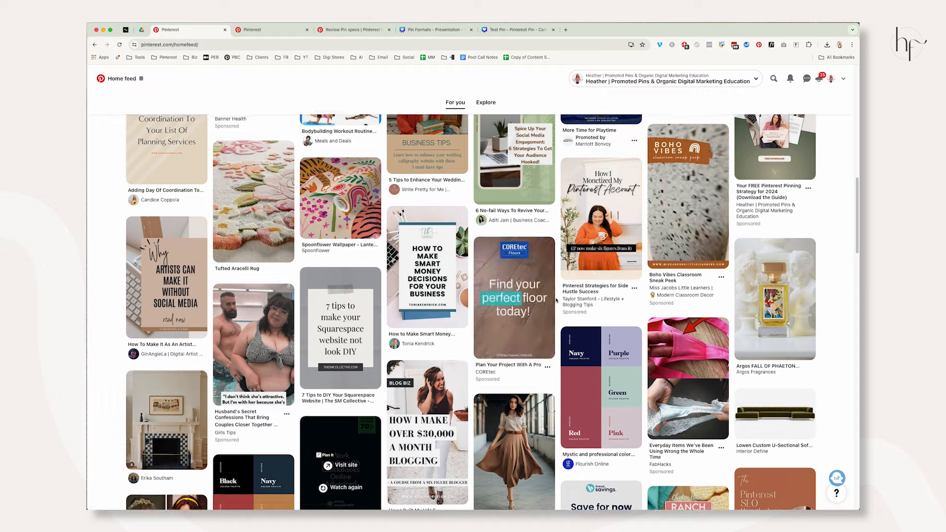
{"action": "scroll", "scroll_direction": "up", "scroll_amount": 3}
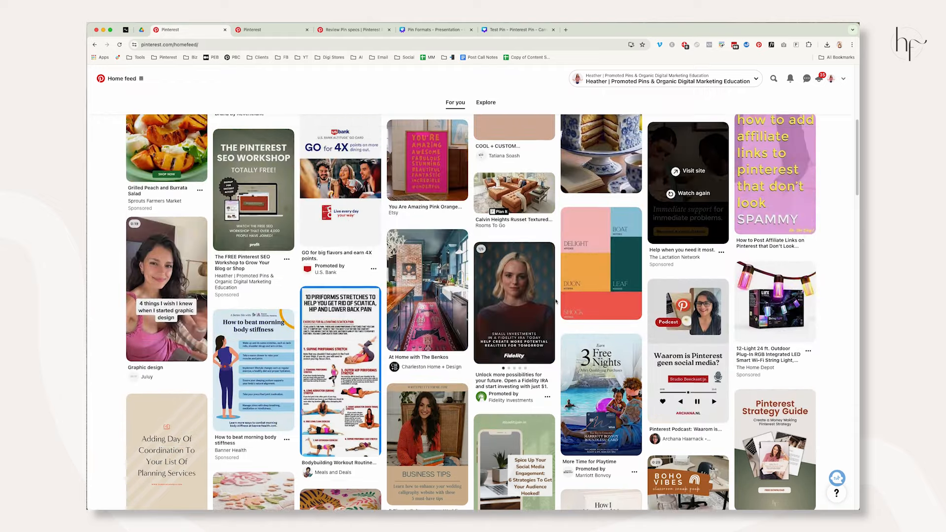
{"action": "scroll", "scroll_direction": "up", "scroll_amount": 3}
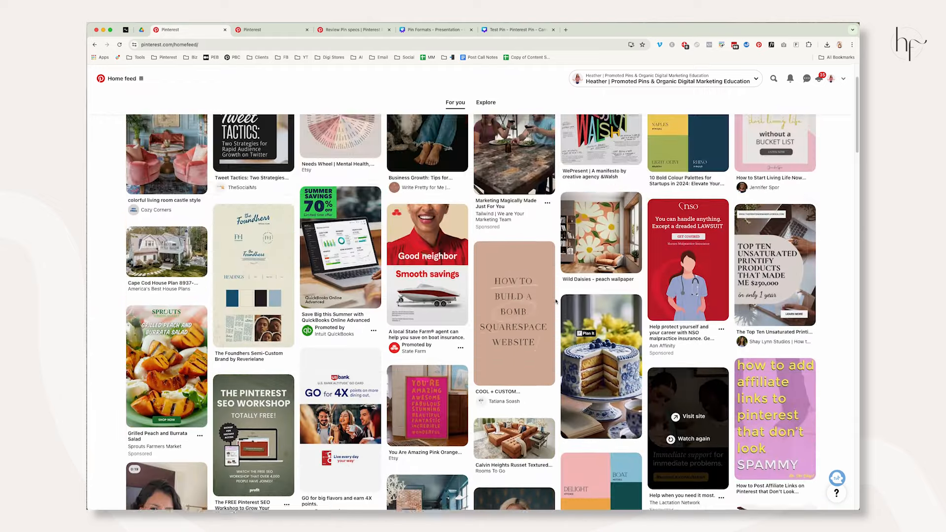
{"action": "scroll", "scroll_direction": "up", "scroll_amount": 3}
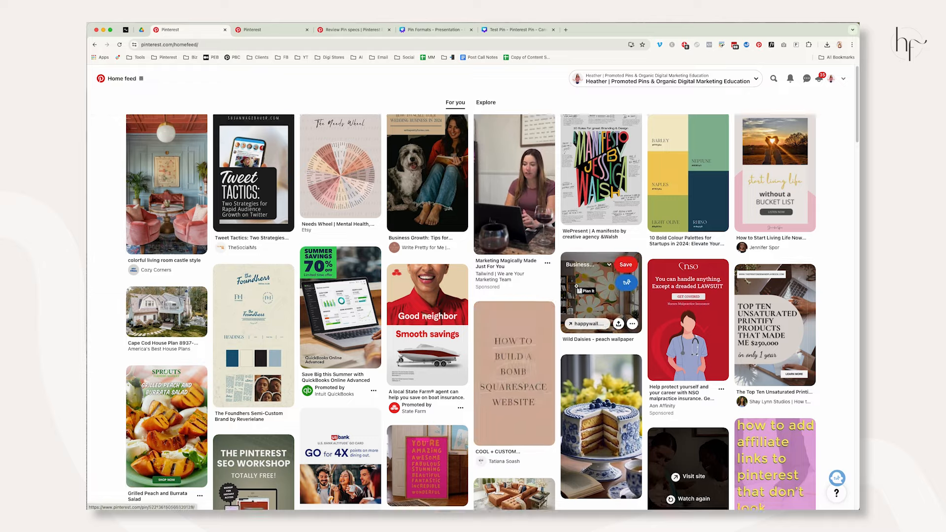
{"action": "scroll", "scroll_direction": "down", "scroll_amount": 3}
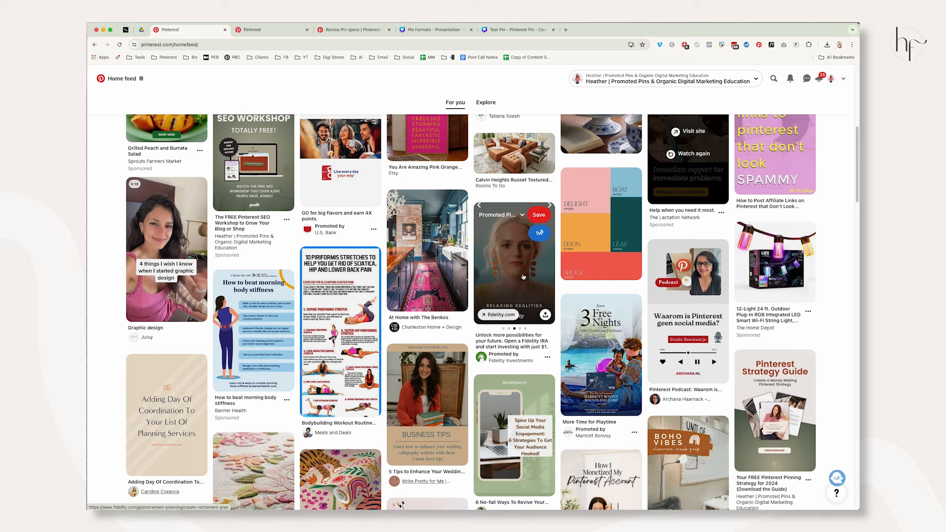
{"action": "mouse_move", "coordinate": [688, 459]}
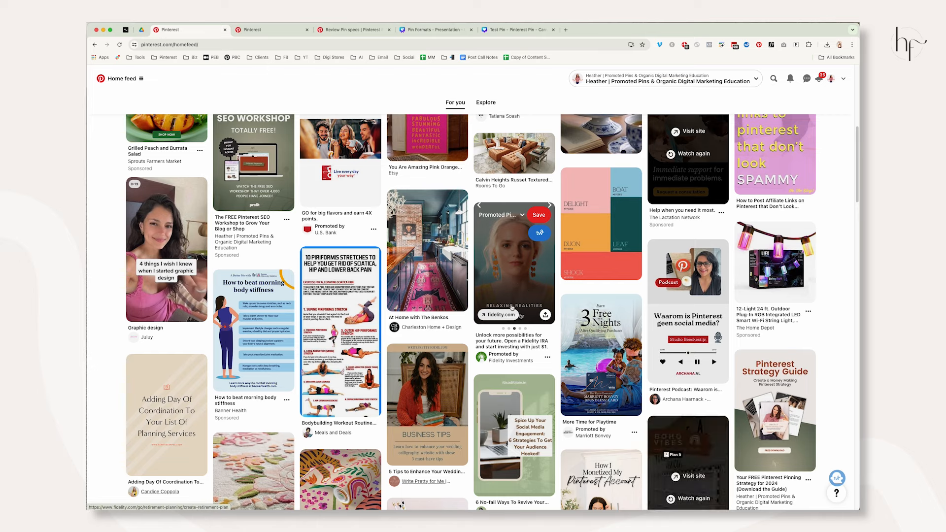
{"action": "mouse_move", "coordinate": [522, 304]}
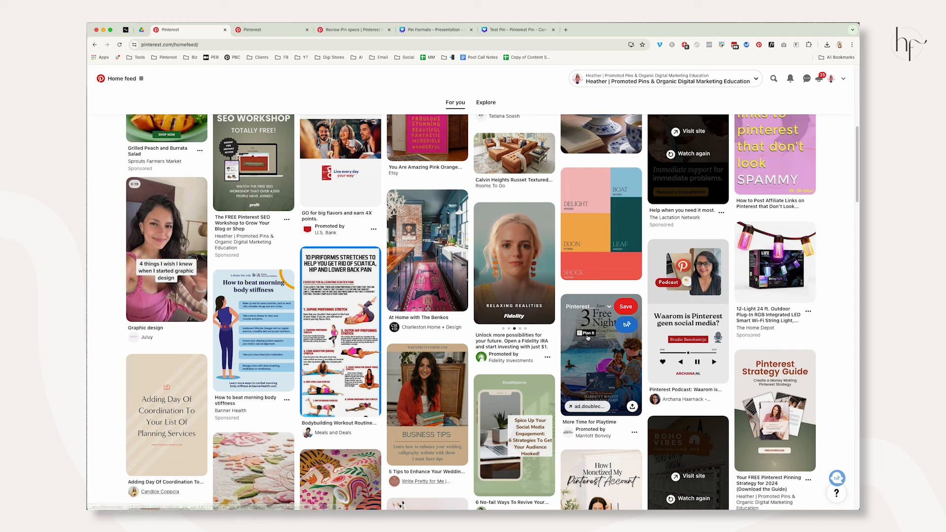
{"action": "mouse_move", "coordinate": [626, 369]}
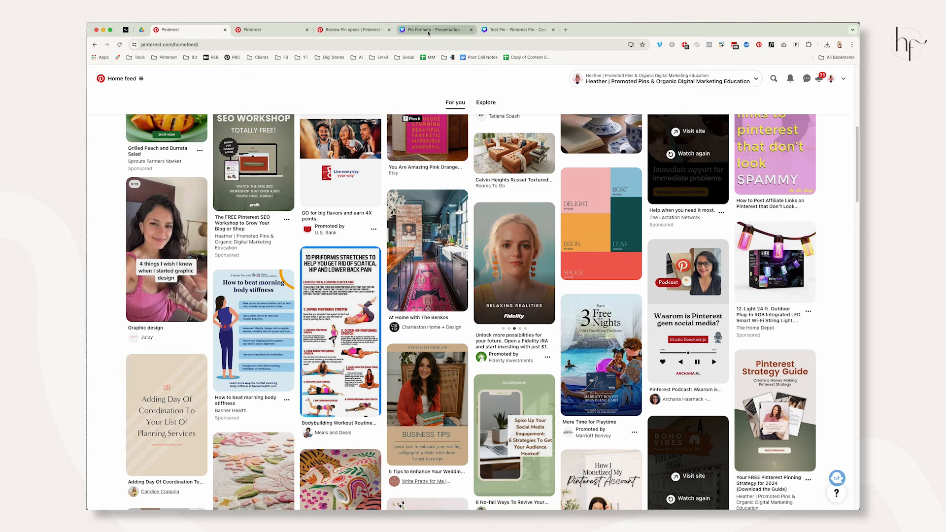
Open the '5 Creative Strategies' wedding pin and look over its linked blog post.
{"action": "left_click", "coordinate": [435, 30]}
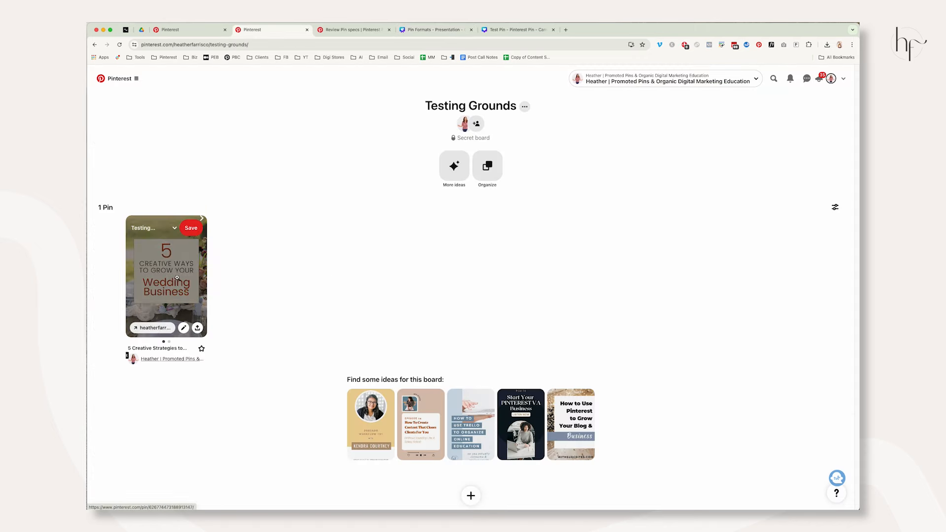
{"action": "left_click", "coordinate": [166, 277]}
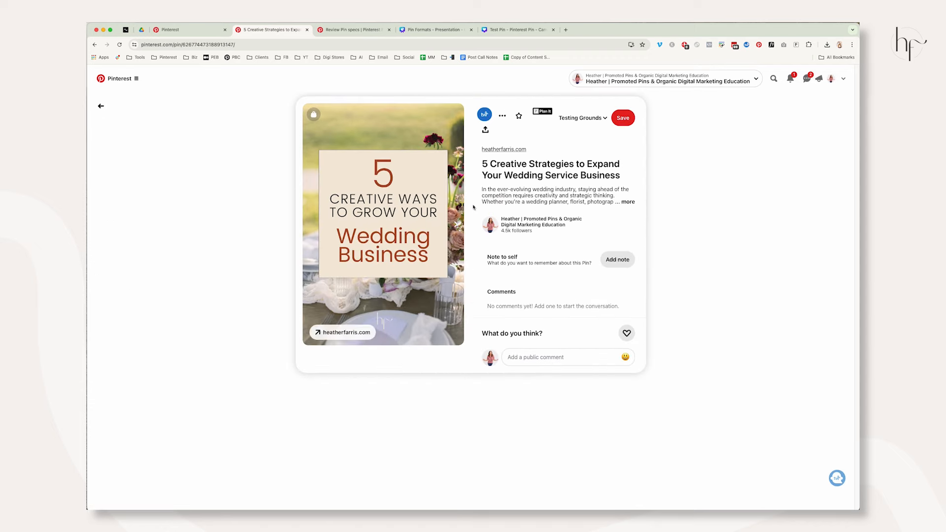
{"action": "scroll", "scroll_direction": "down", "scroll_amount": 3}
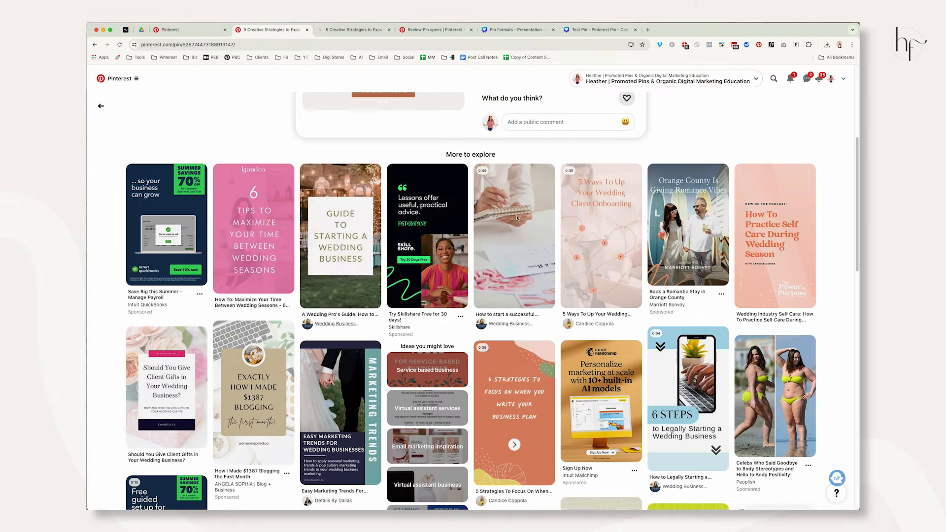
{"action": "scroll", "scroll_direction": "up", "scroll_amount": 3}
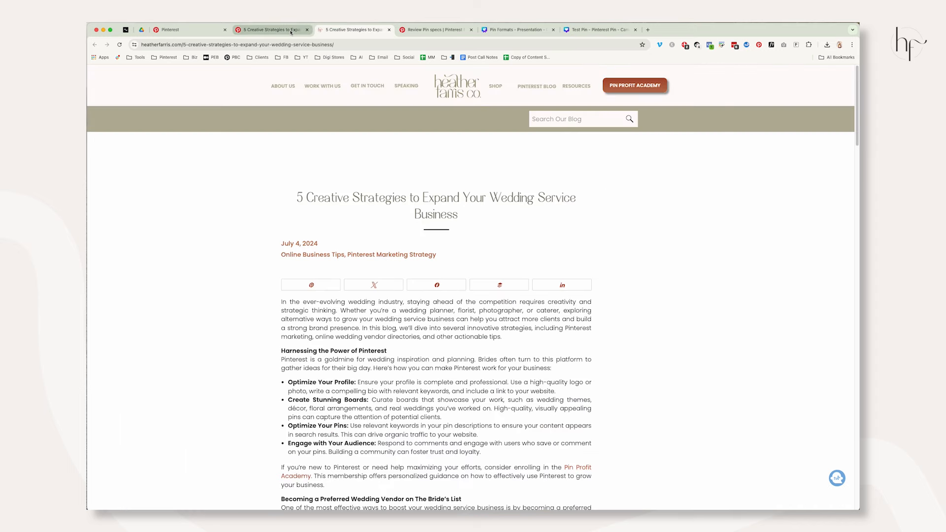
{"action": "left_click", "coordinate": [190, 29]}
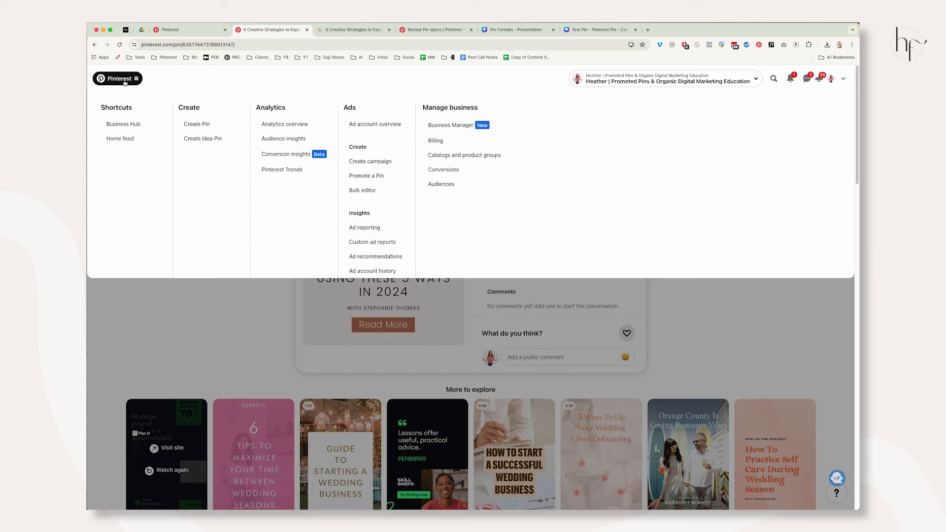
Start Create Pin and dismiss the carousel-or-collage Pick a Pin dialog.
{"action": "left_click", "coordinate": [197, 124]}
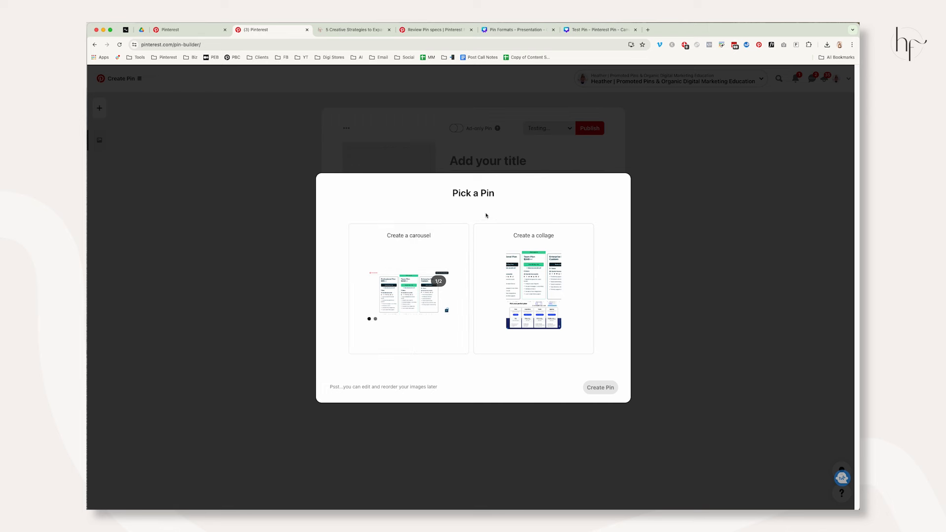
{"action": "left_click", "coordinate": [408, 288]}
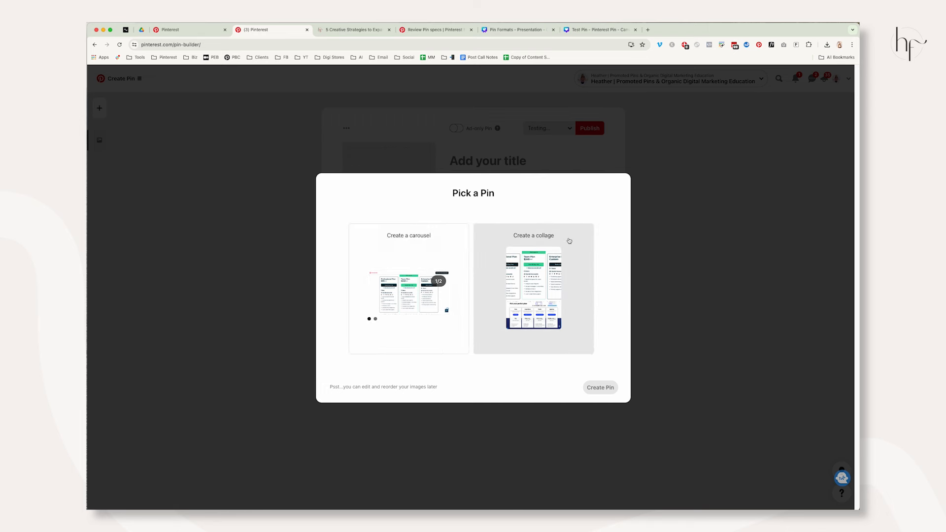
{"action": "mouse_move", "coordinate": [512, 276]}
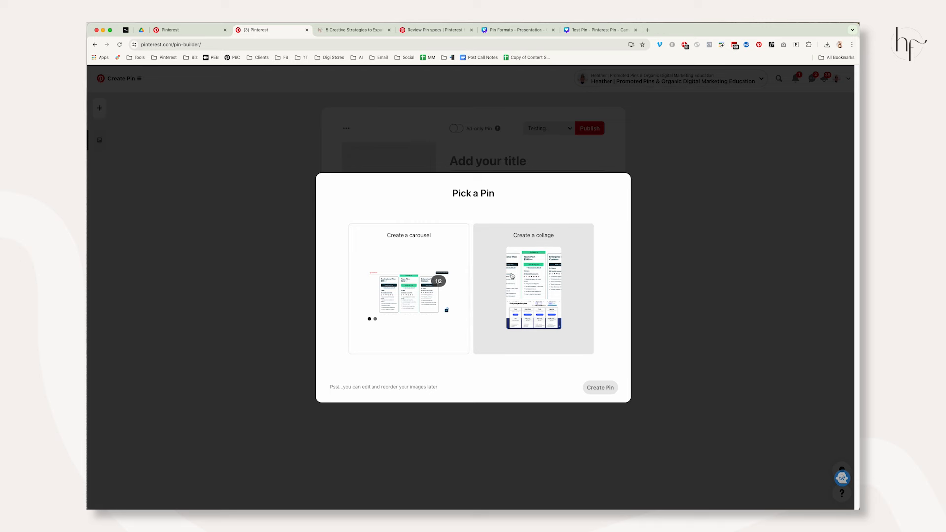
{"action": "mouse_move", "coordinate": [269, 171]}
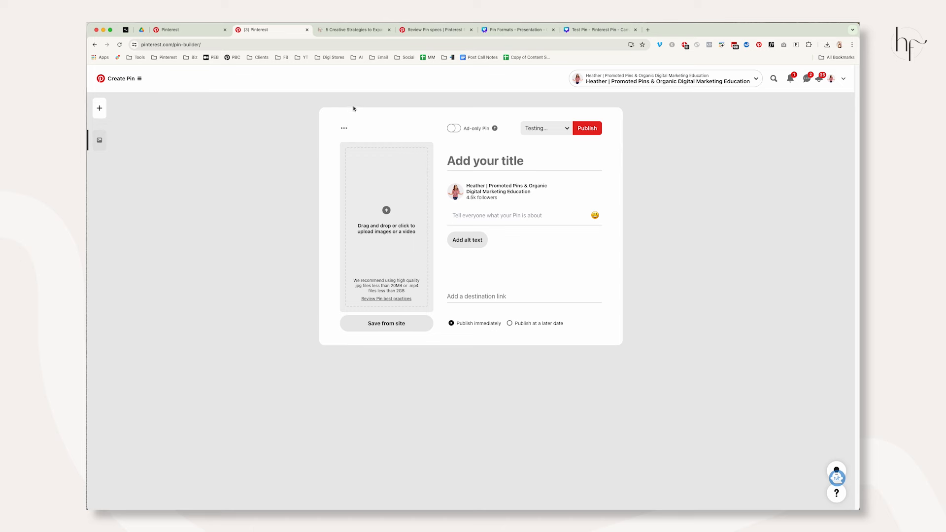
{"action": "mouse_move", "coordinate": [354, 109]}
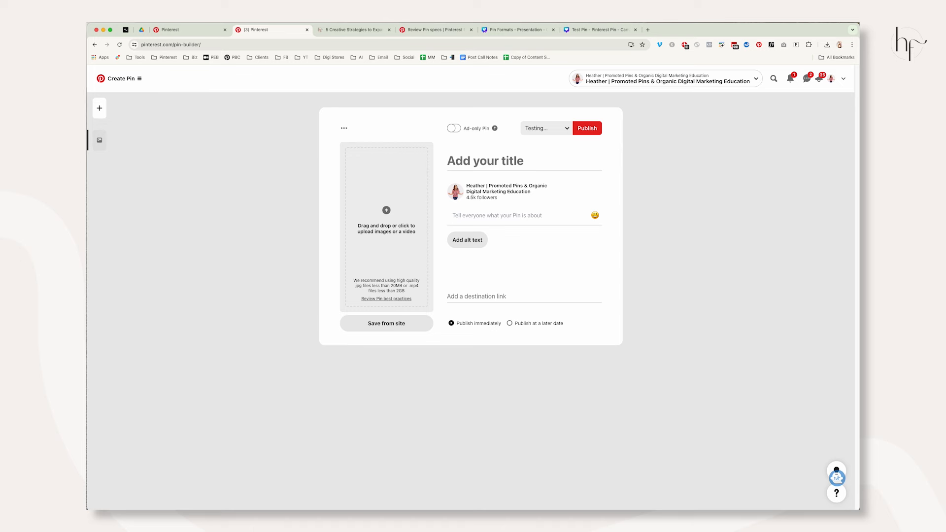
{"action": "left_click", "coordinate": [390, 29]}
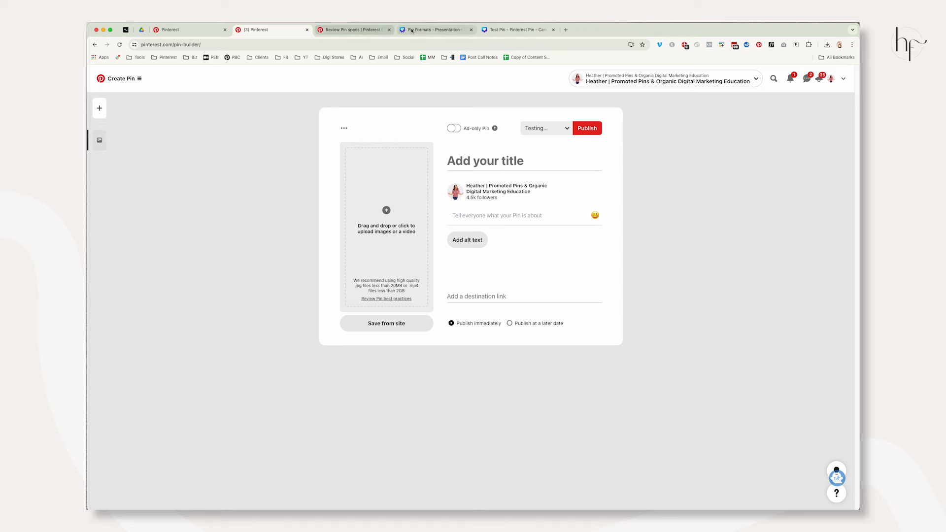
Walk through the Video Pins slide: 4 sec–5 min length, MP4/M4V/MOV types, example pins.
{"action": "left_click", "coordinate": [435, 30]}
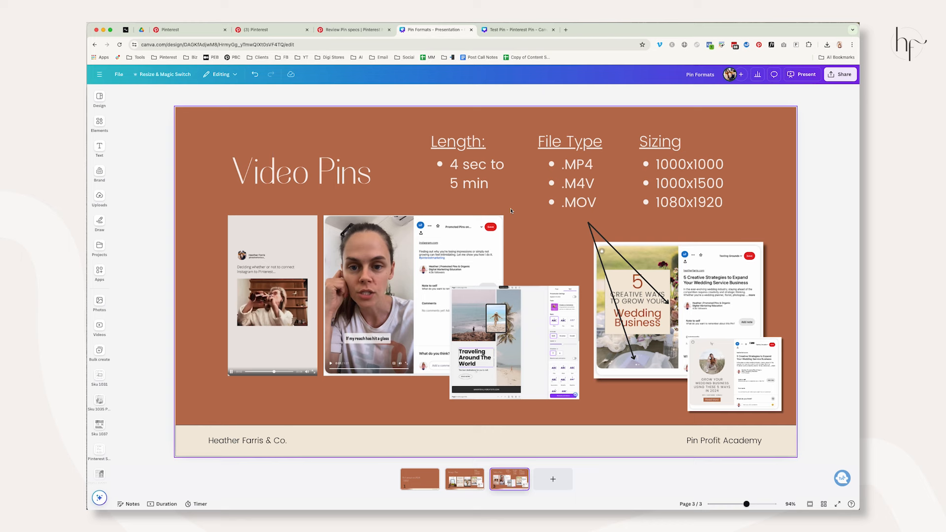
{"action": "left_click", "coordinate": [576, 182]}
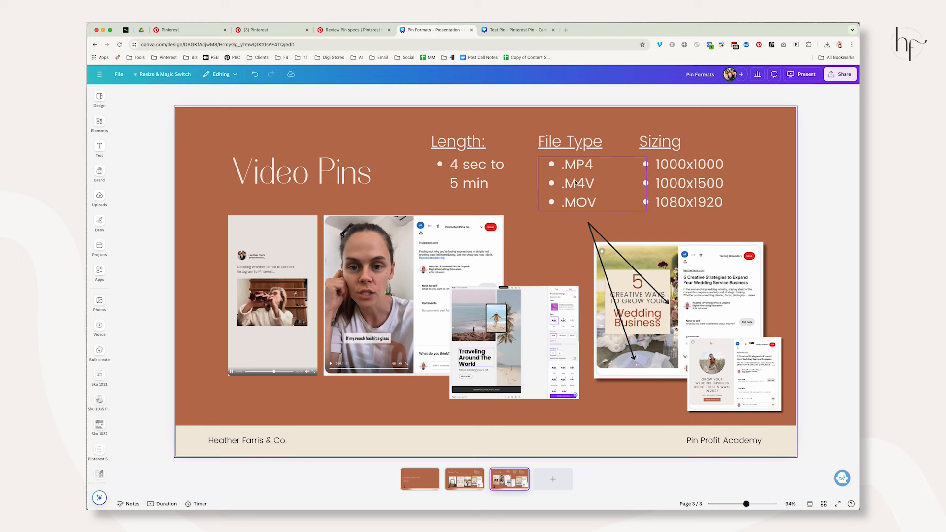
{"action": "left_click", "coordinate": [688, 183]}
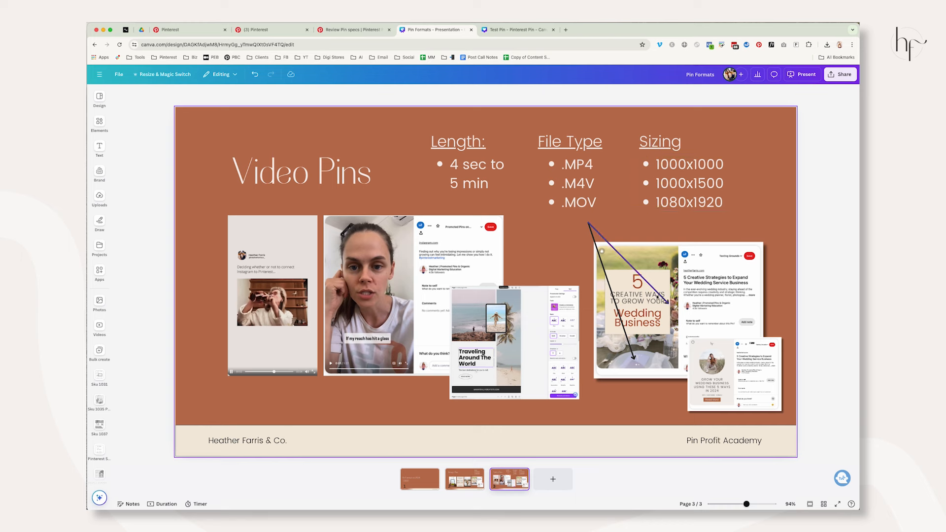
{"action": "left_click", "coordinate": [656, 338]}
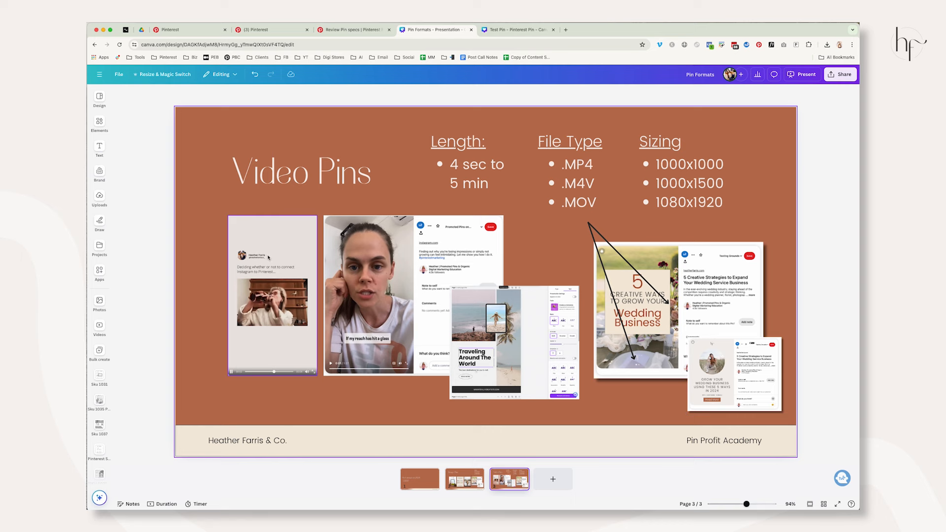
Point out the talking-head and pin-builder examples, then switch to the Test Pin travel design.
{"action": "left_click", "coordinate": [358, 307]}
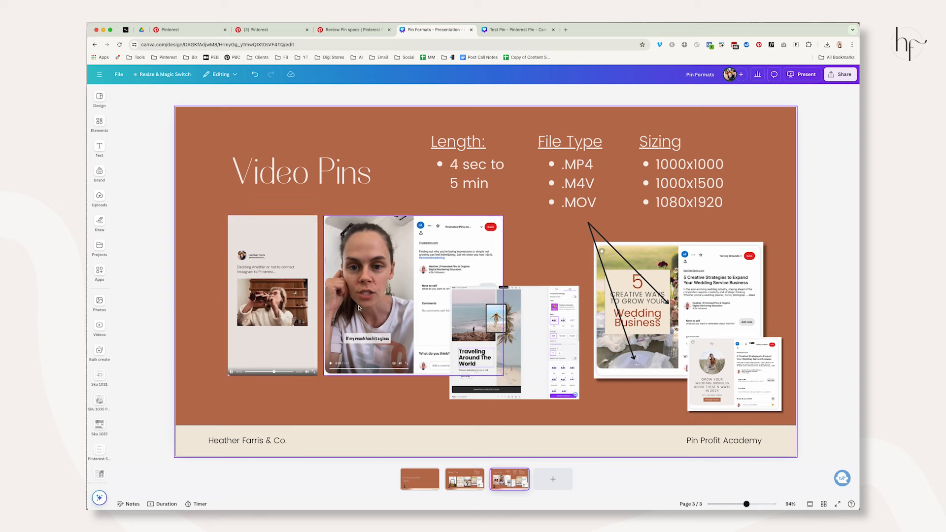
{"action": "mouse_move", "coordinate": [360, 318]}
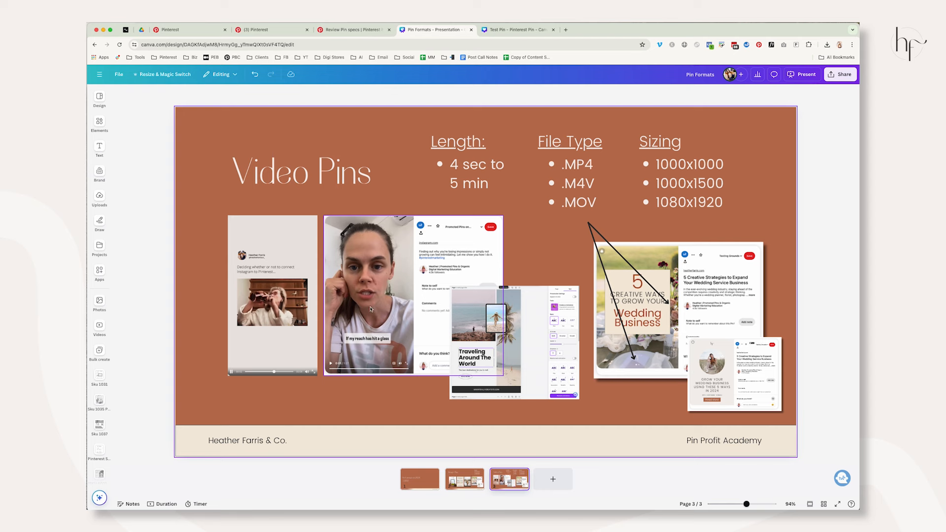
{"action": "left_click", "coordinate": [458, 290]}
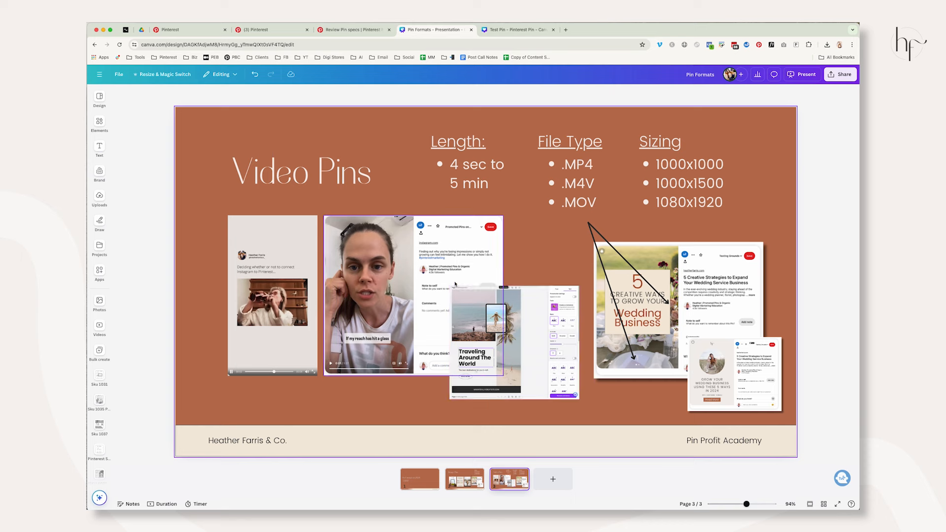
{"action": "mouse_move", "coordinate": [420, 244]}
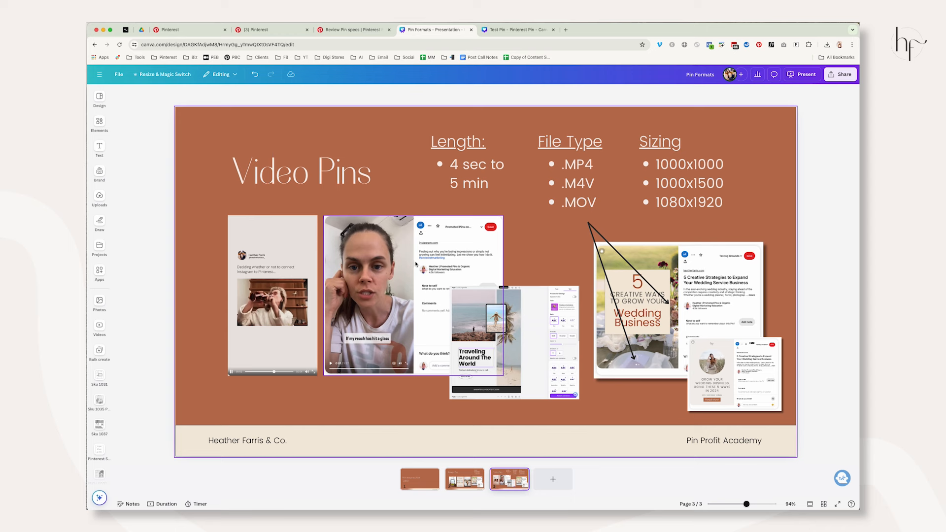
{"action": "left_click", "coordinate": [513, 341]}
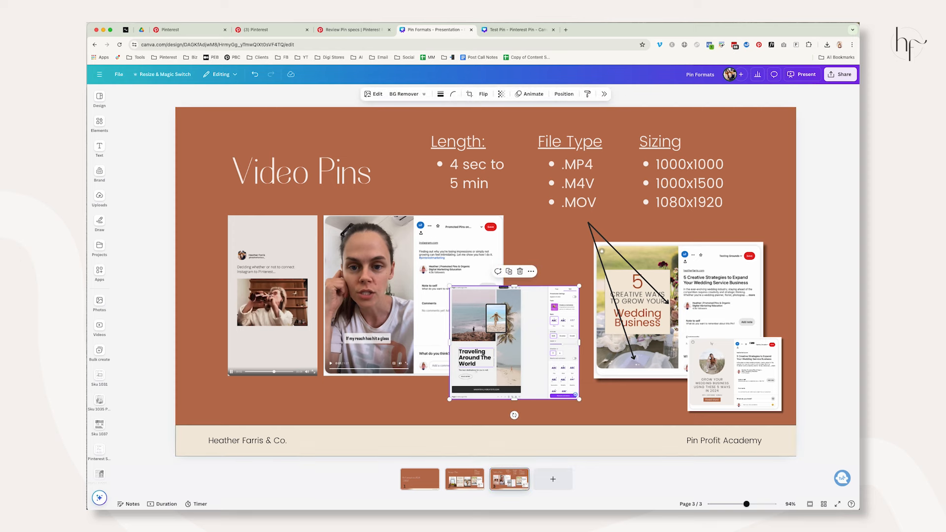
{"action": "left_click", "coordinate": [516, 29]}
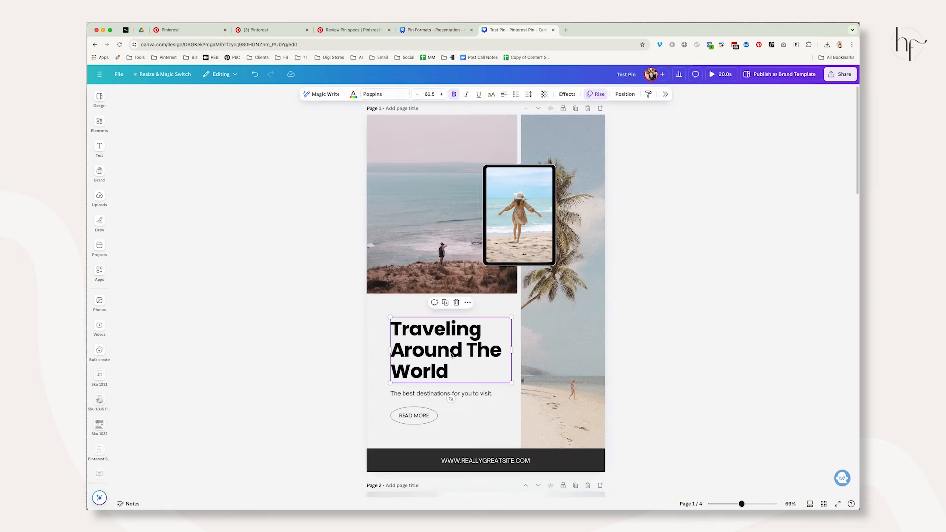
Check the Rise animation and set up an MP4 Video download of the Test Pin.
{"action": "left_click", "coordinate": [598, 93]}
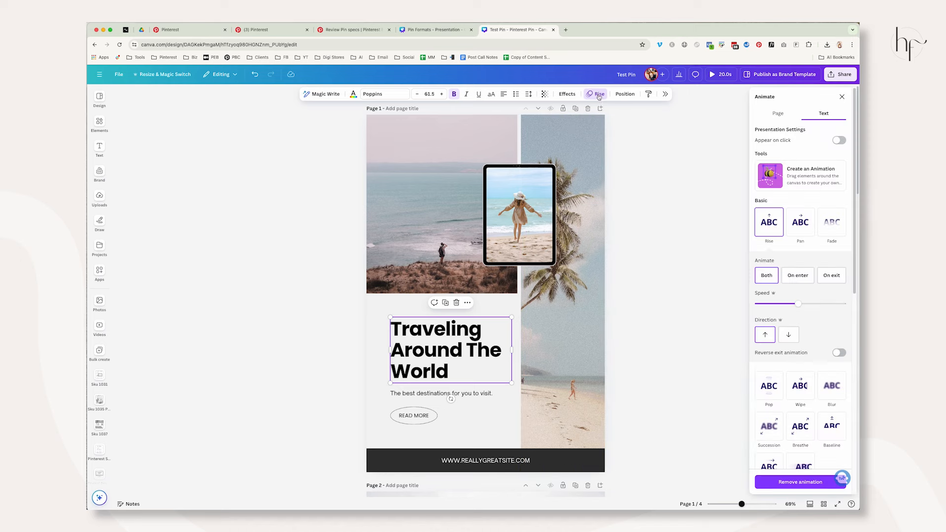
{"action": "mouse_move", "coordinate": [710, 232]}
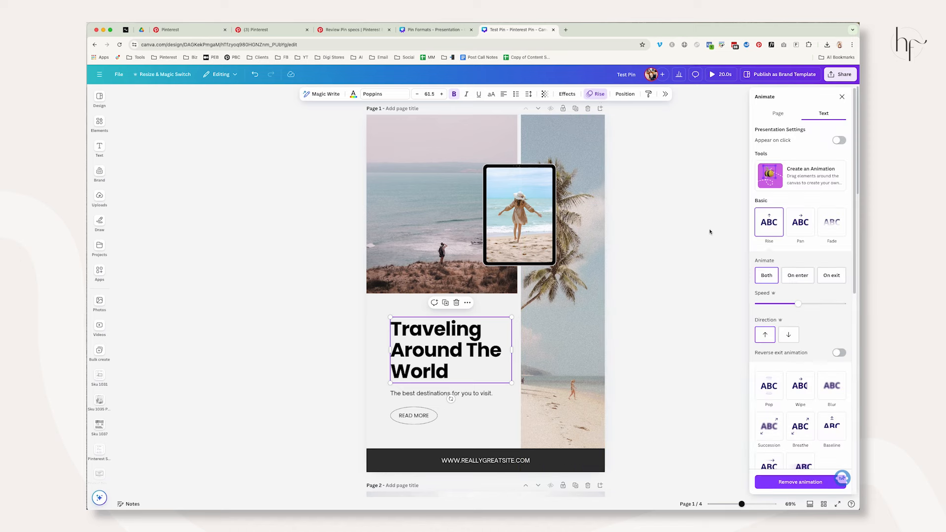
{"action": "left_click", "coordinate": [844, 74]}
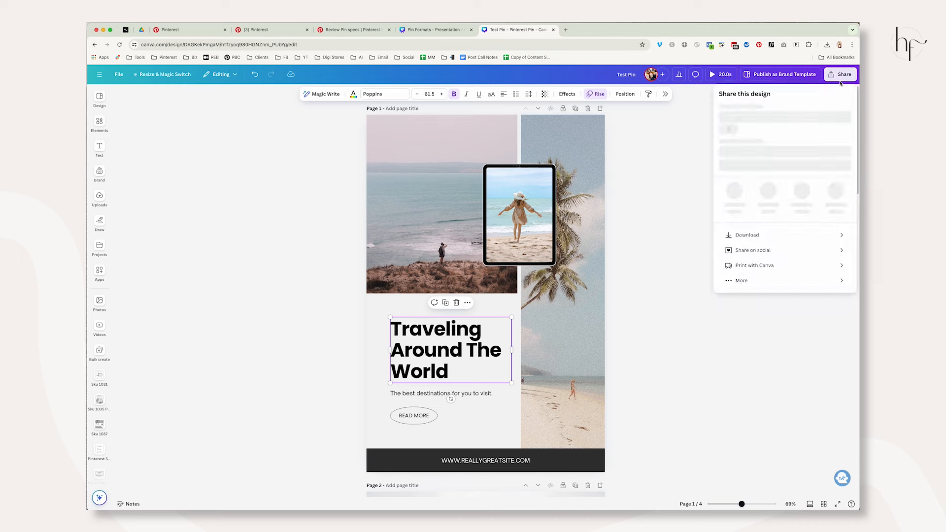
{"action": "left_click", "coordinate": [745, 235]}
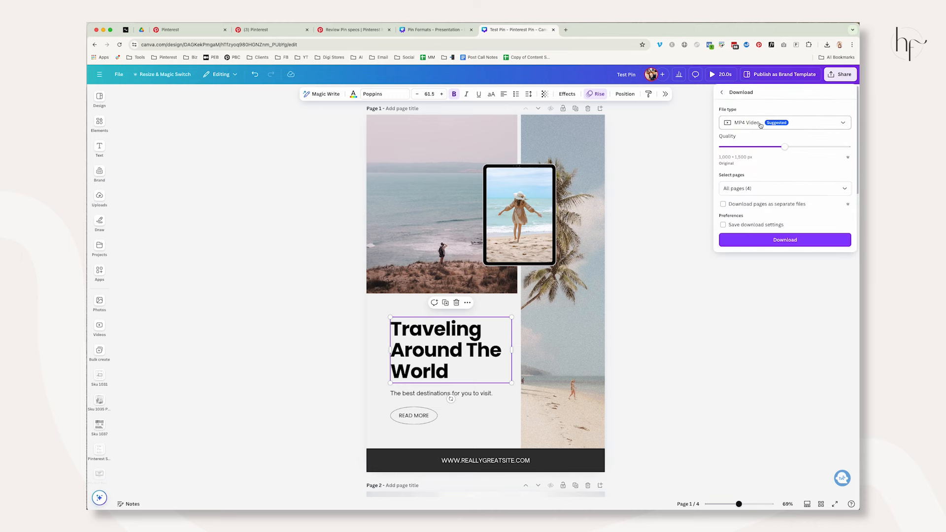
{"action": "left_click", "coordinate": [662, 201]}
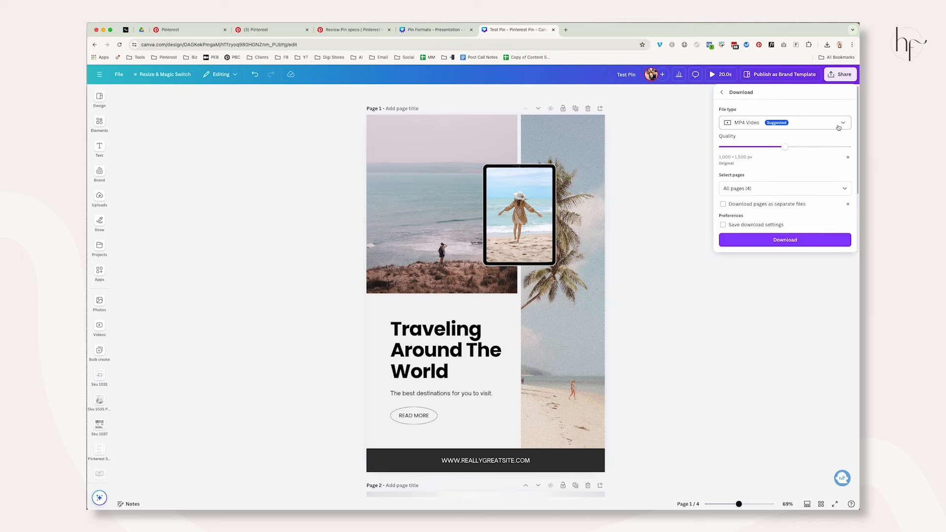
{"action": "left_click", "coordinate": [783, 187]}
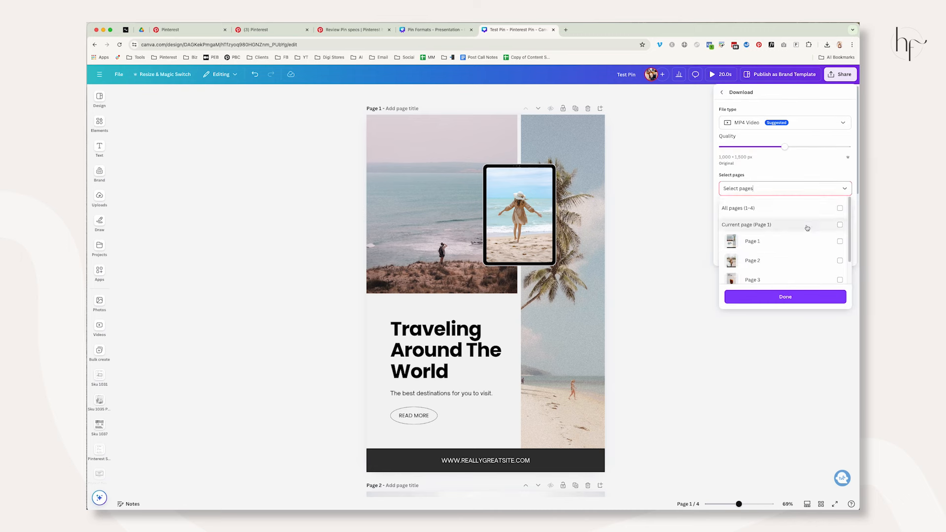
{"action": "left_click", "coordinate": [785, 296]}
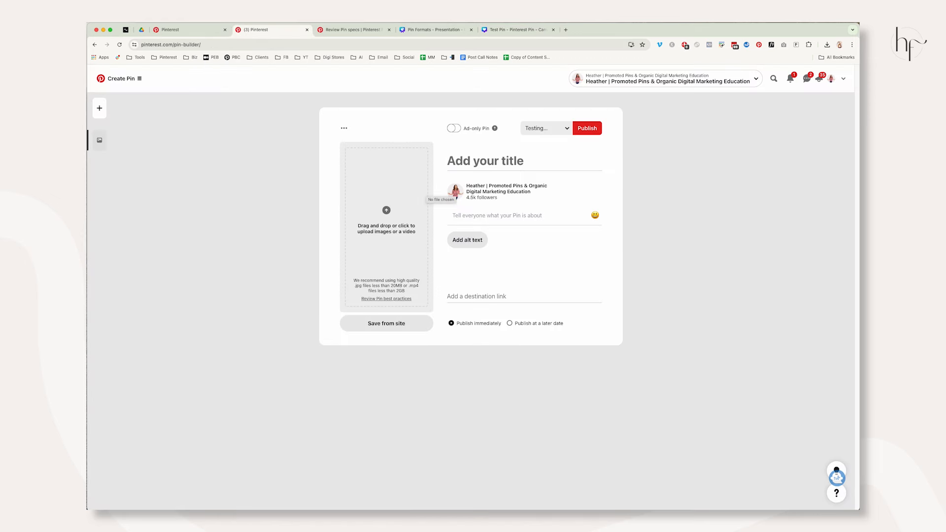
Upload the downloaded Traveling Around The World MP4 into Pinterest's pin builder as a draft.
{"action": "left_click", "coordinate": [827, 45]}
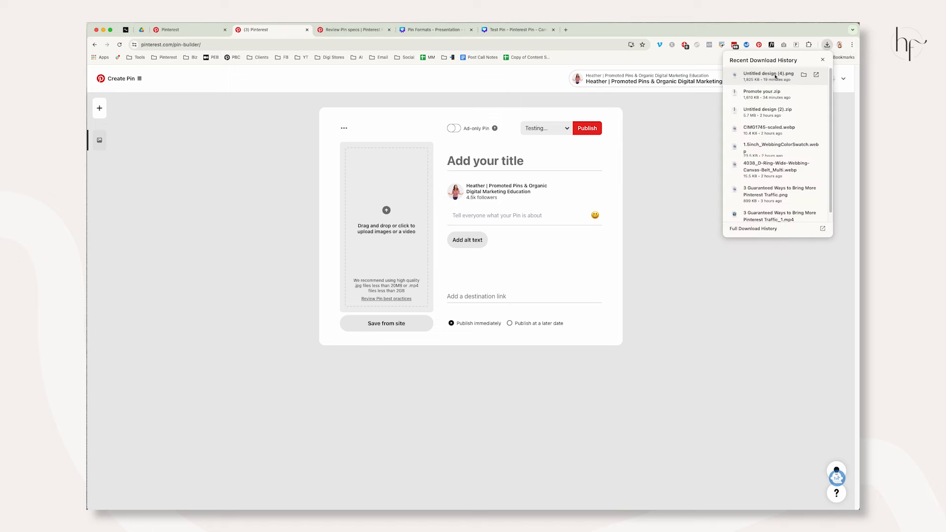
{"action": "left_click", "coordinate": [516, 30]}
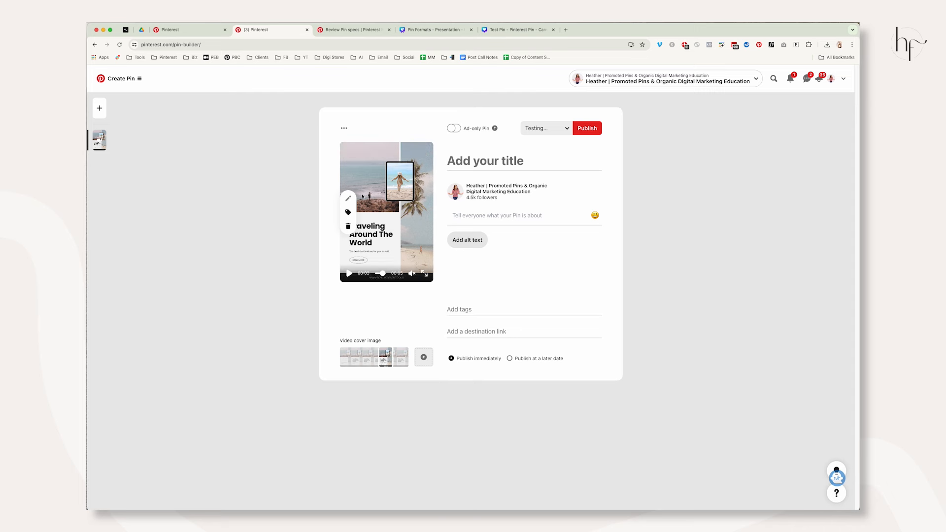
{"action": "mouse_move", "coordinate": [406, 255]}
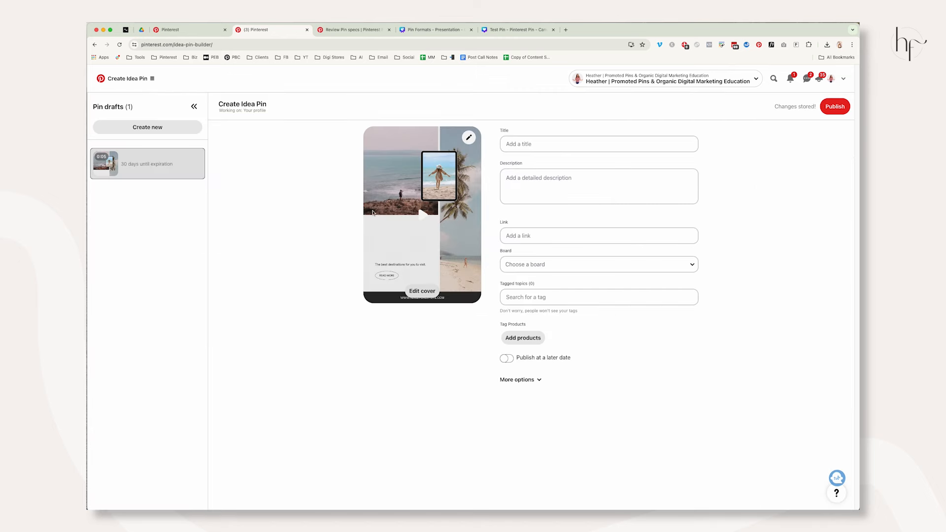
{"action": "mouse_move", "coordinate": [274, 126]}
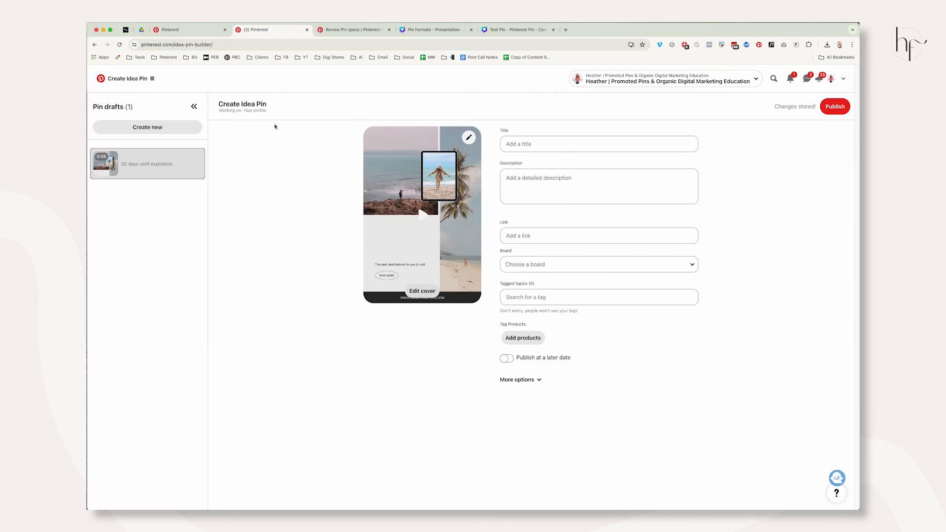
{"action": "mouse_move", "coordinate": [328, 226]}
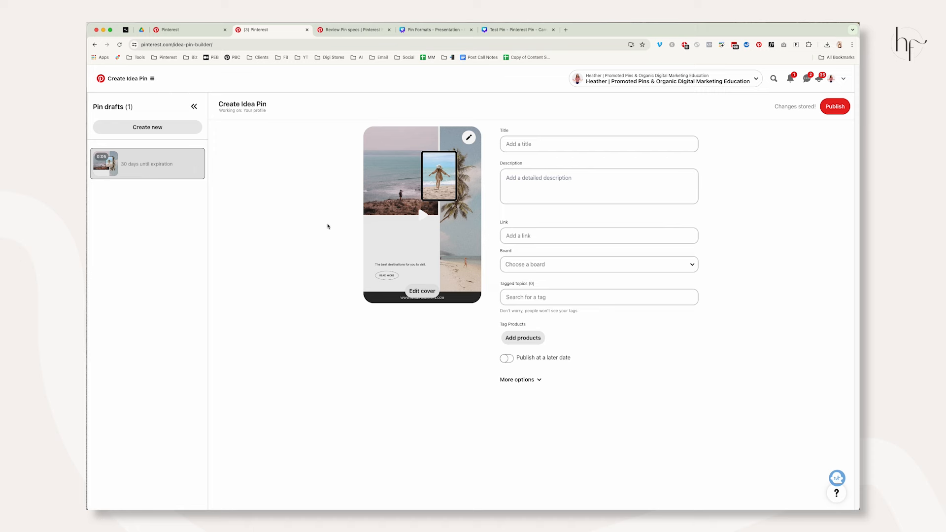
Set the pin cover to the 'Traveling Around The World' title frame, then return to Pin Formats.
{"action": "left_click", "coordinate": [422, 290]}
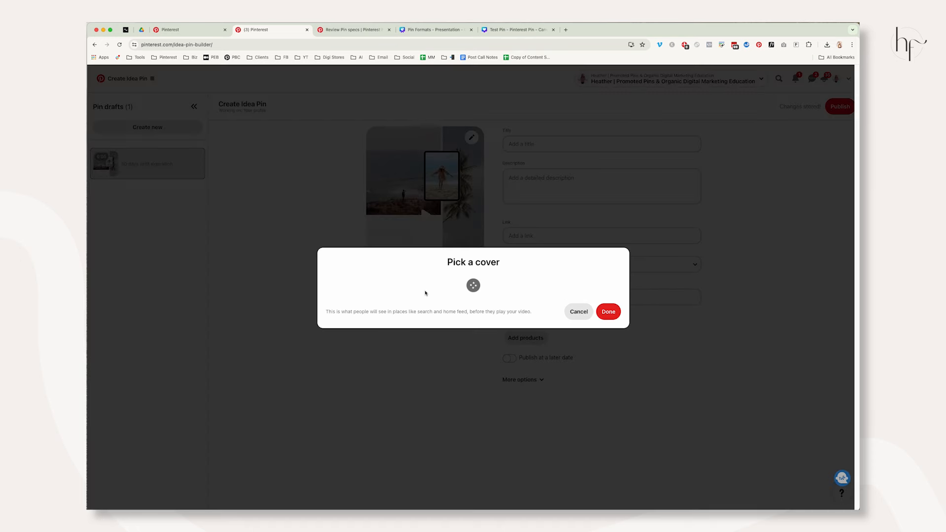
{"action": "mouse_move", "coordinate": [374, 283]}
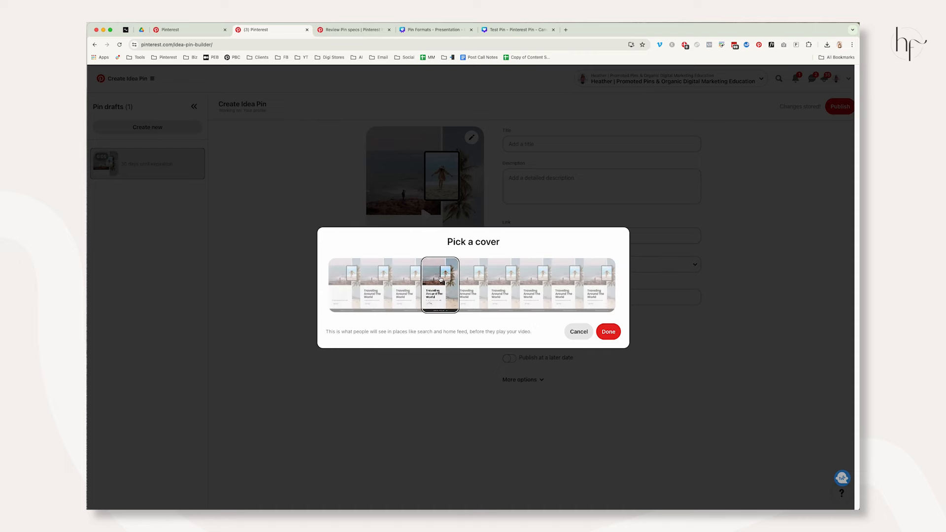
{"action": "left_click", "coordinate": [608, 332]}
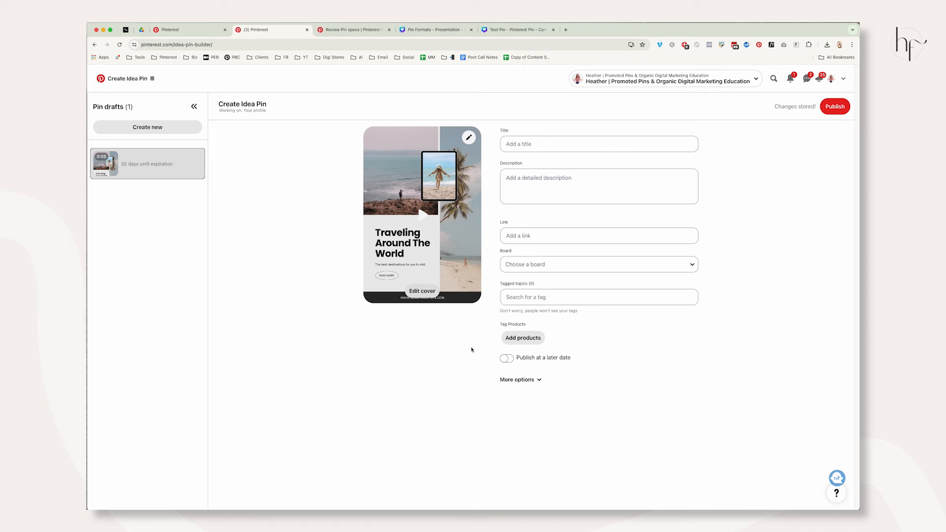
{"action": "mouse_move", "coordinate": [357, 248]}
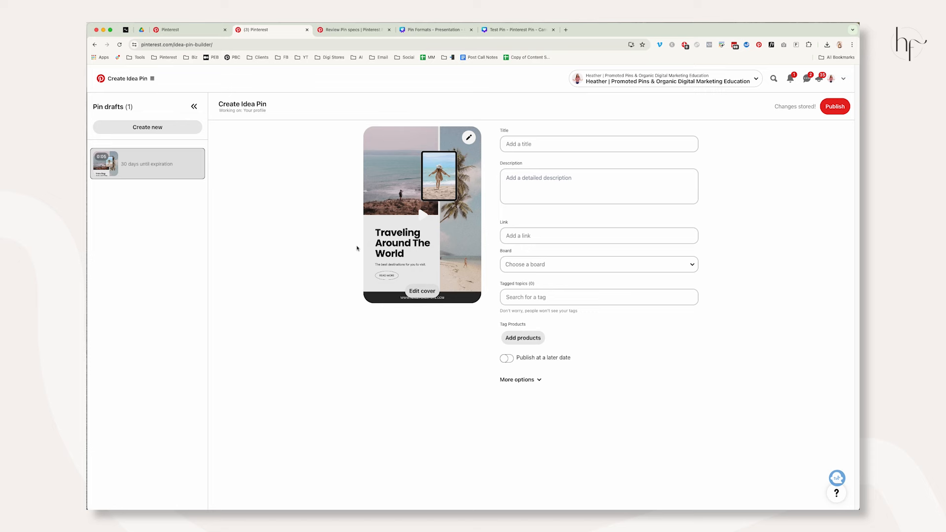
{"action": "mouse_move", "coordinate": [439, 51]}
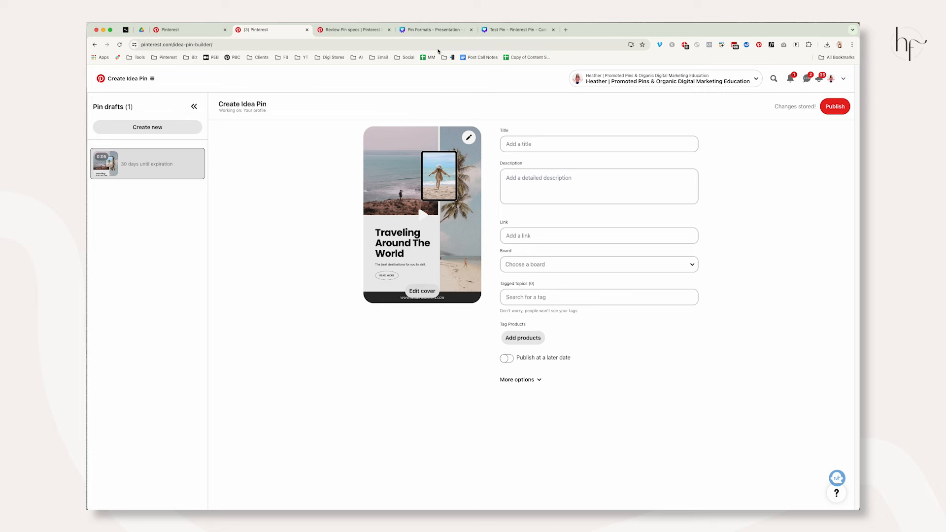
{"action": "left_click", "coordinate": [432, 29]}
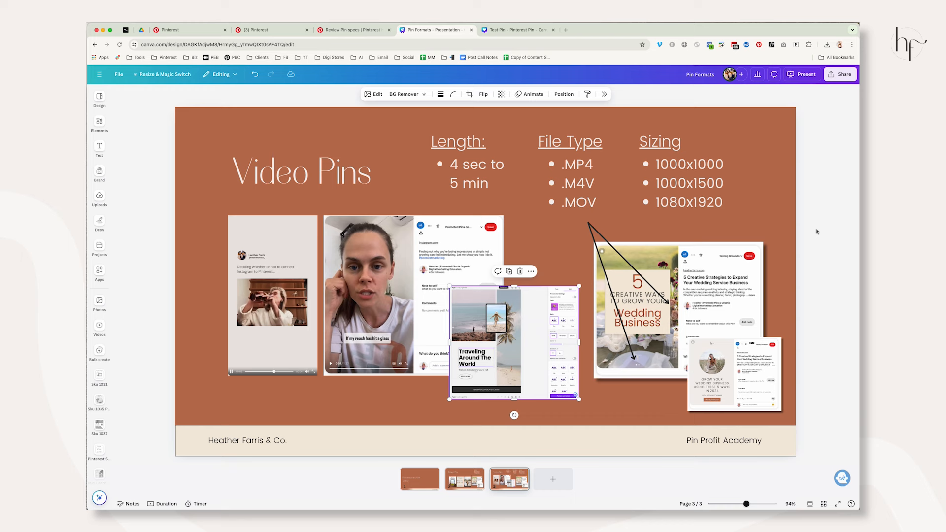
{"action": "mouse_move", "coordinate": [570, 428]}
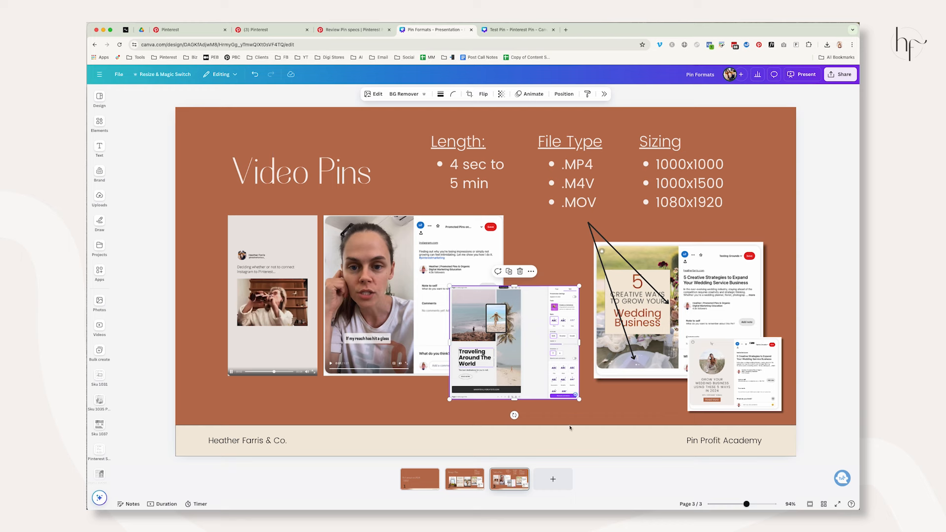
{"action": "left_click", "coordinate": [819, 224]}
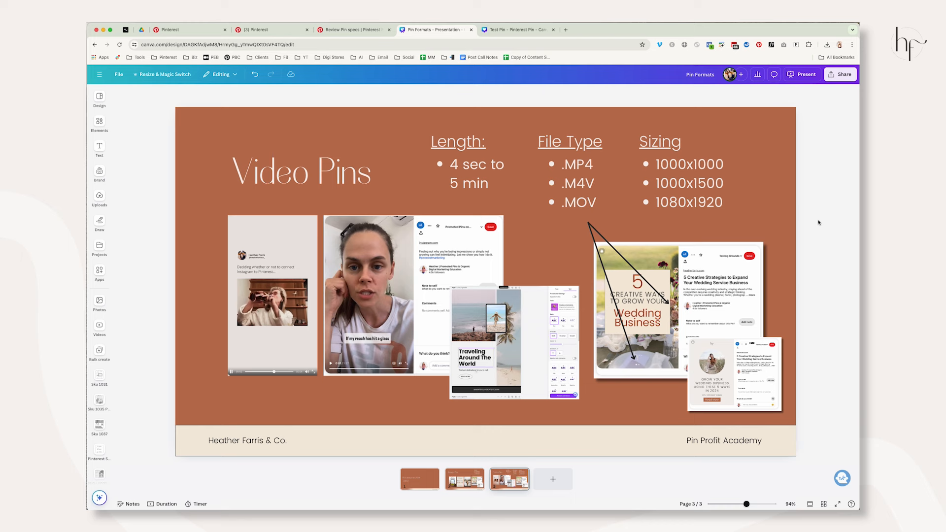
{"action": "mouse_move", "coordinate": [816, 195]}
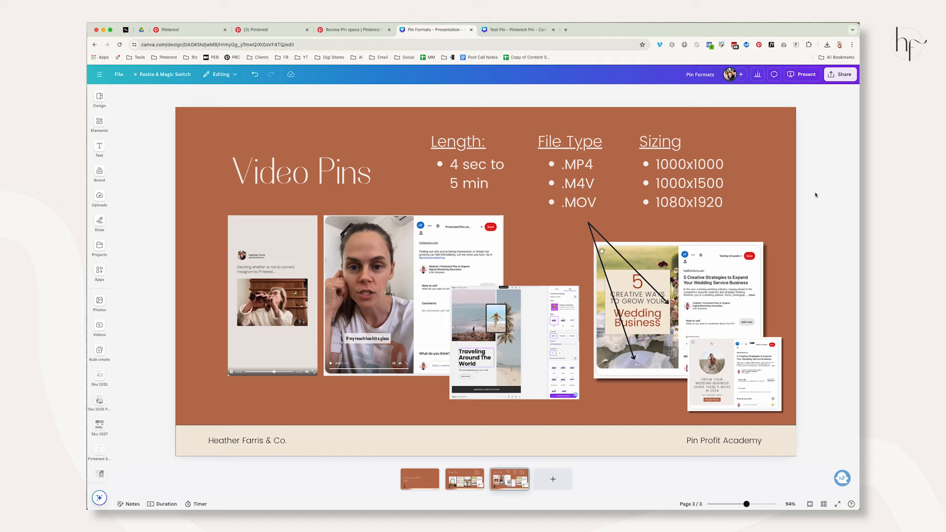